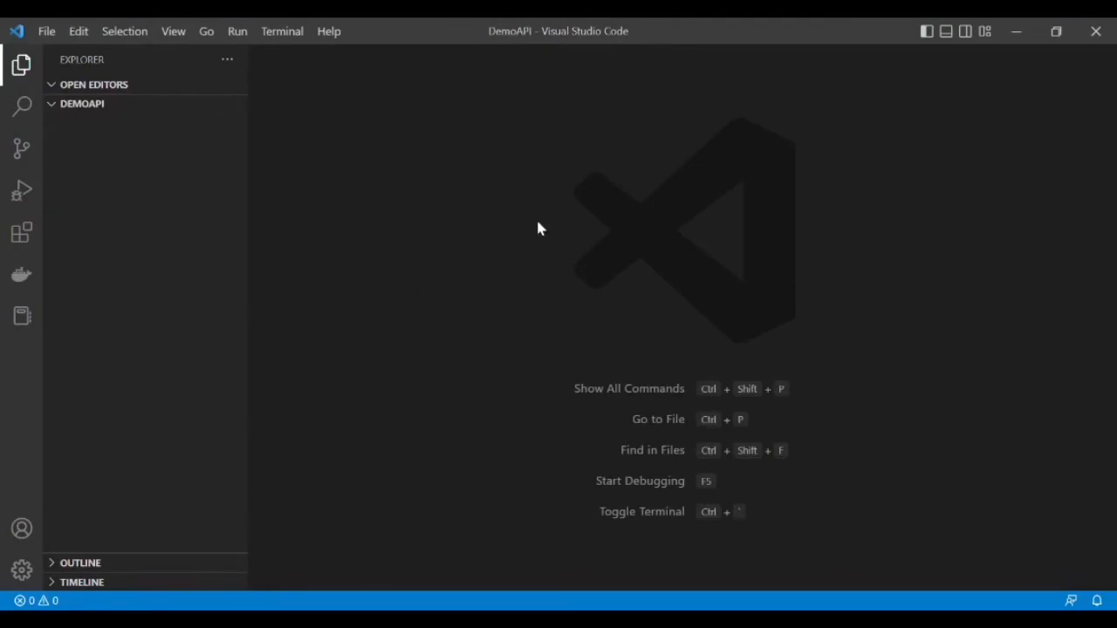
pyautogui.moveTo(546, 239)
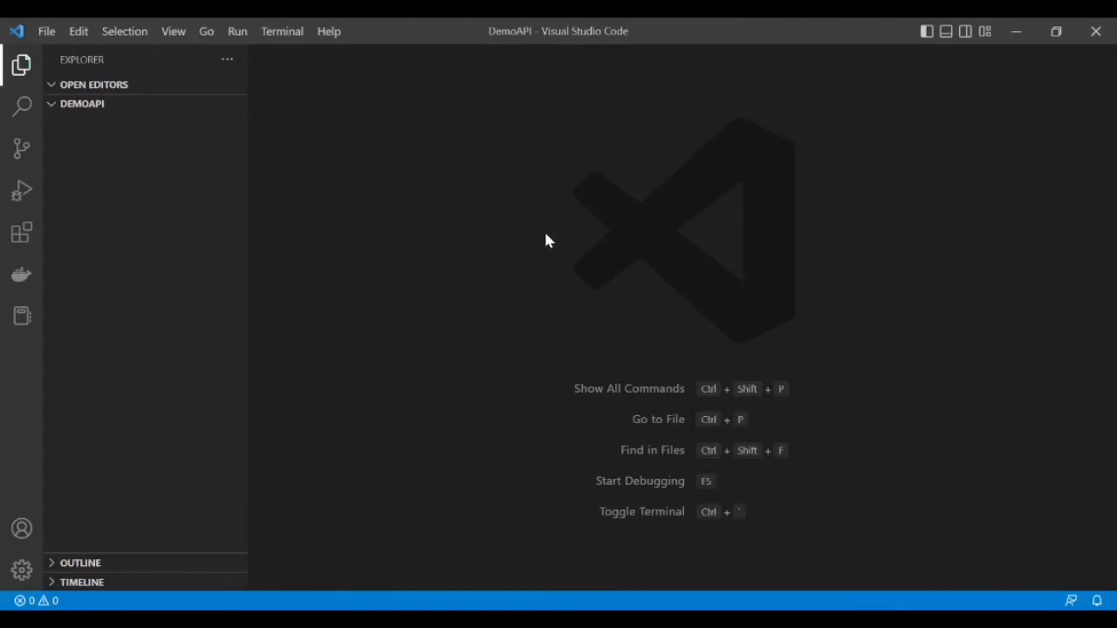
pyautogui.moveTo(436, 270)
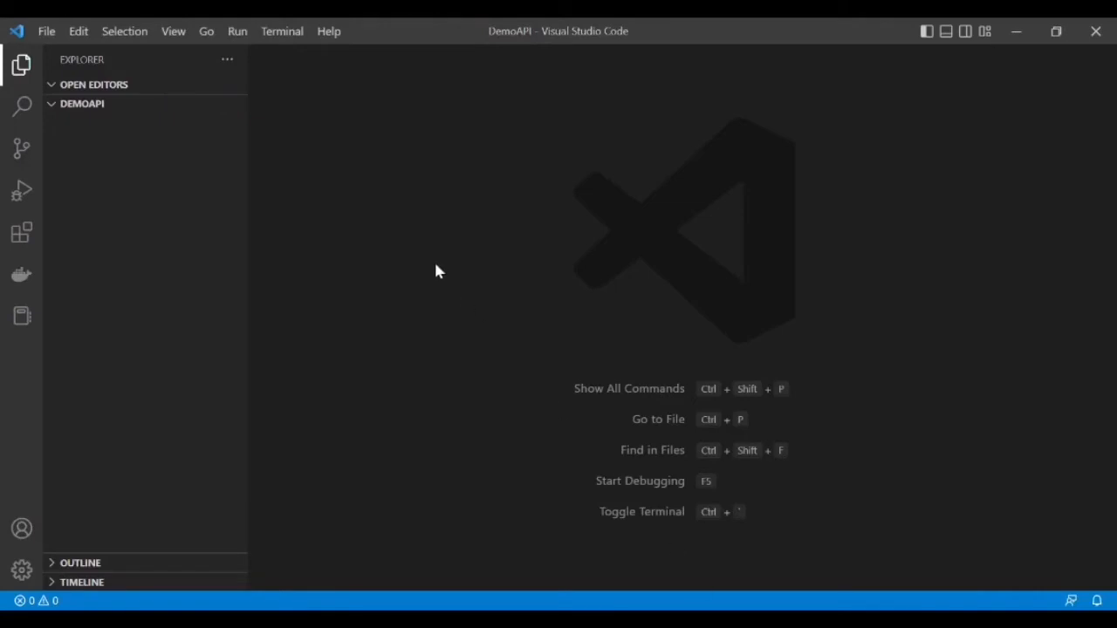
# Step: Bring up the Terminal menu for the empty DemoAPI workspace
pyautogui.click(281, 31)
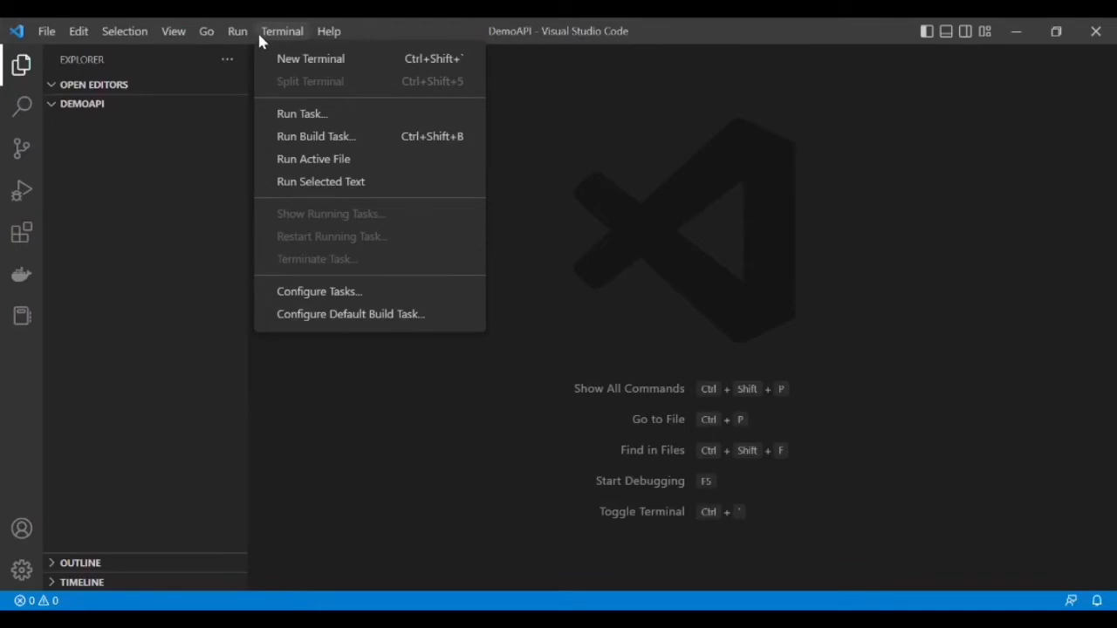
# Step: Start a PowerShell terminal in DemoAPI and run pip install flask
pyautogui.click(311, 59)
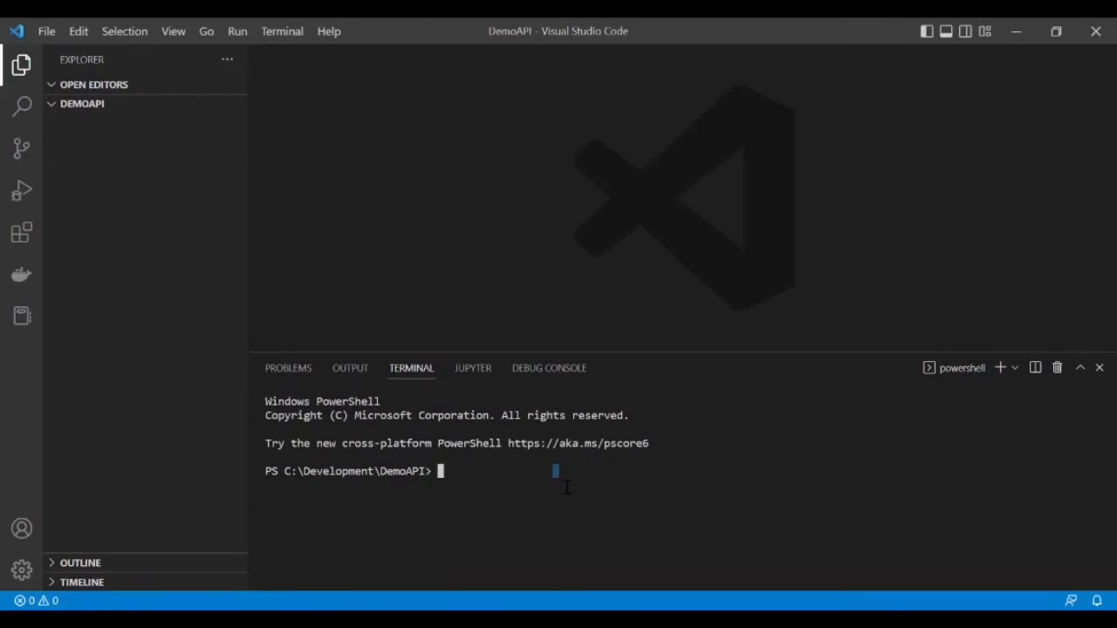
pyautogui.write('pip')
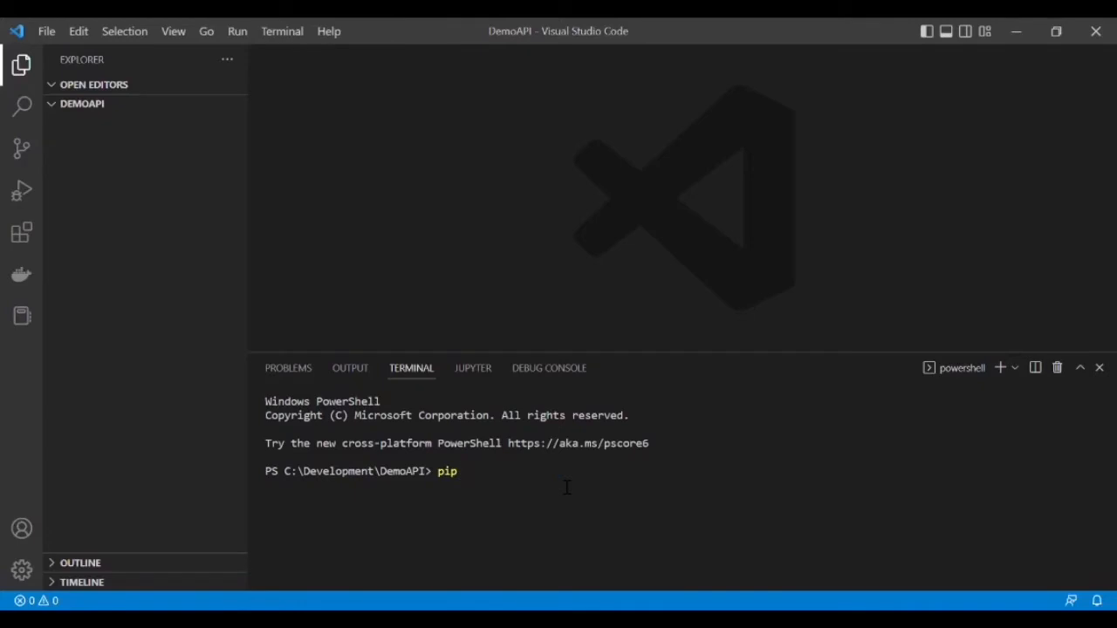
pyautogui.write('install f')
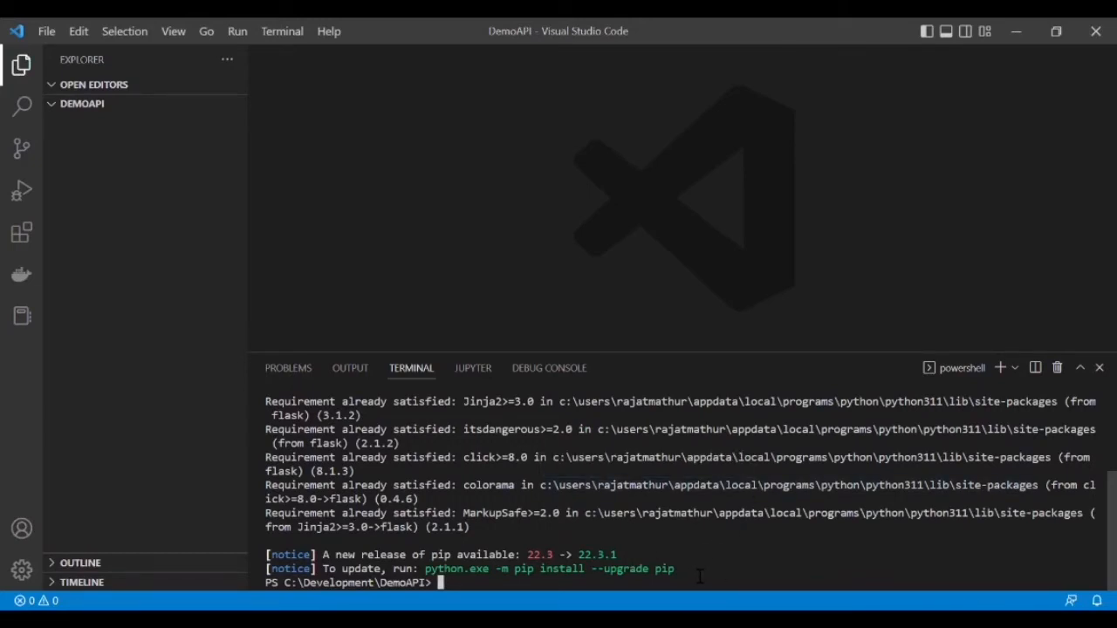
pyautogui.moveTo(563, 340)
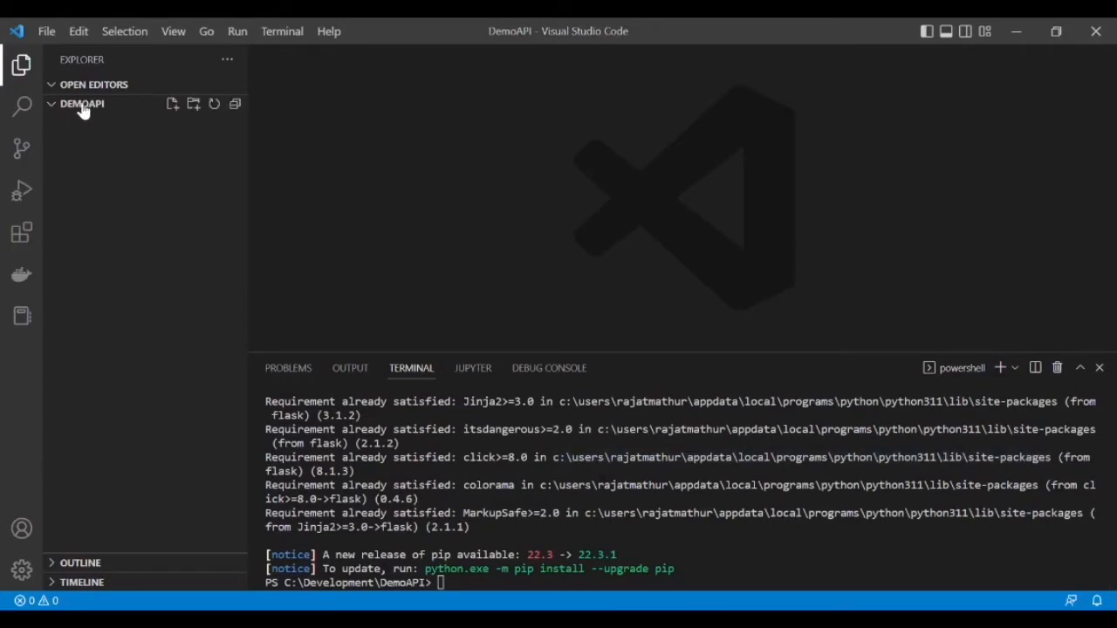
# Step: Create a new file named app.py in DemoAPI and place the cursor in its editor
pyautogui.rightClick(81, 104)
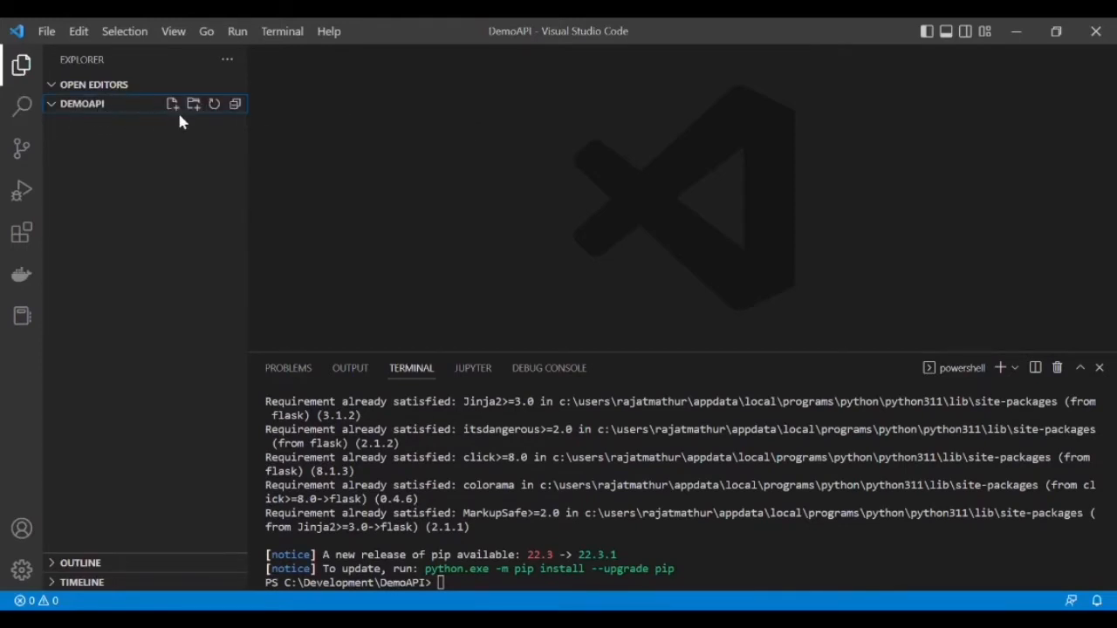
pyautogui.click(172, 103)
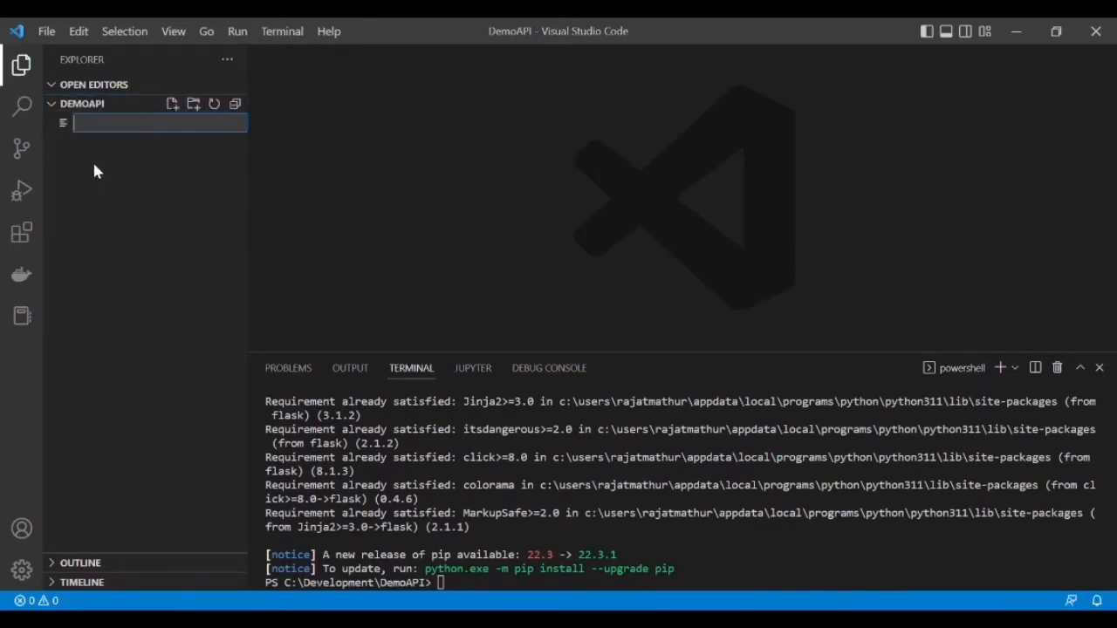
pyautogui.write('app.p')
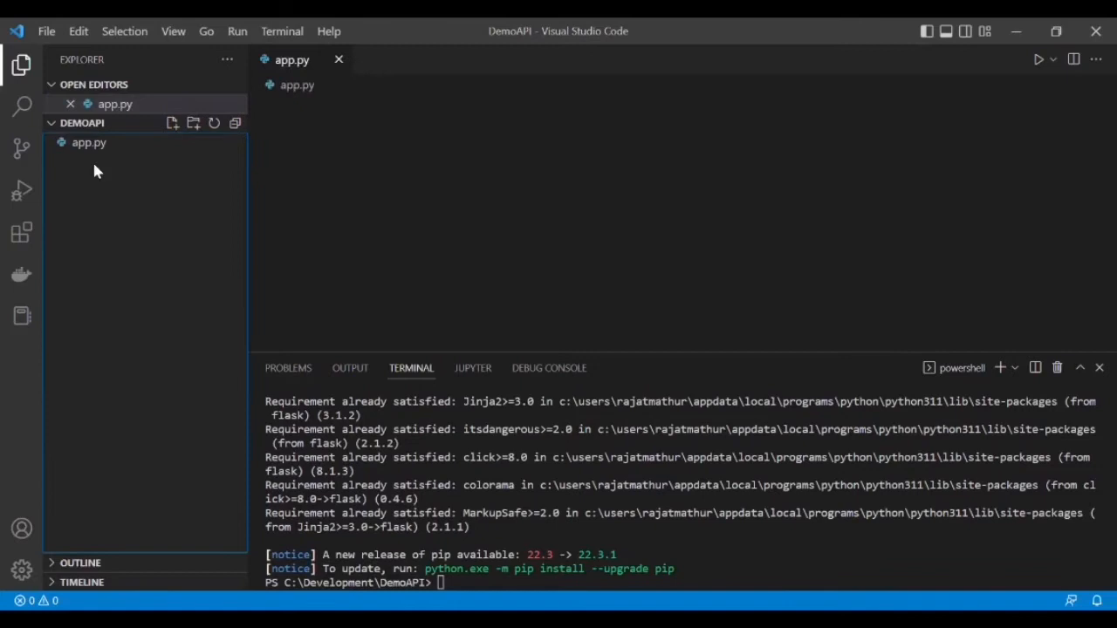
pyautogui.click(88, 142)
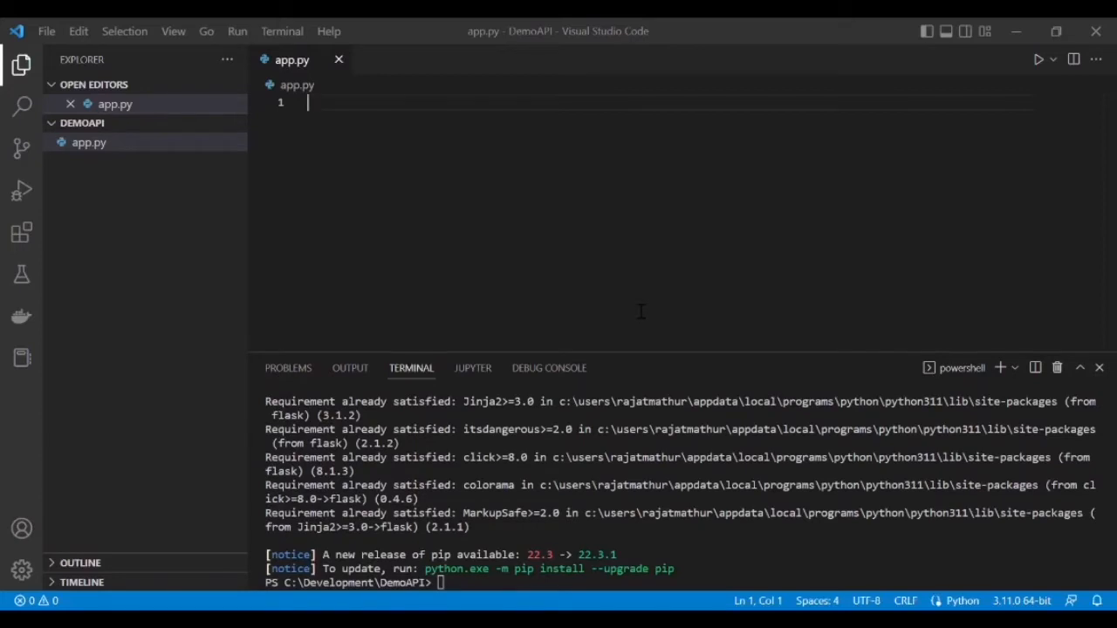
pyautogui.moveTo(636, 309)
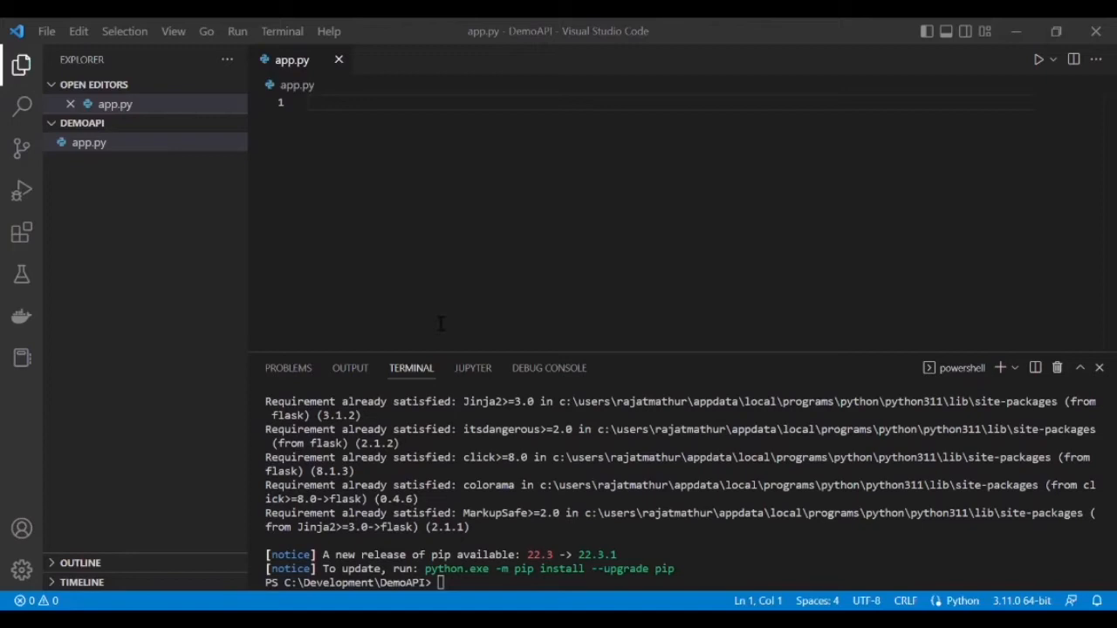
# Step: Write 'from flask import Flask' and 'app = Flask(__name__)' with blank lines below
pyautogui.write('from')
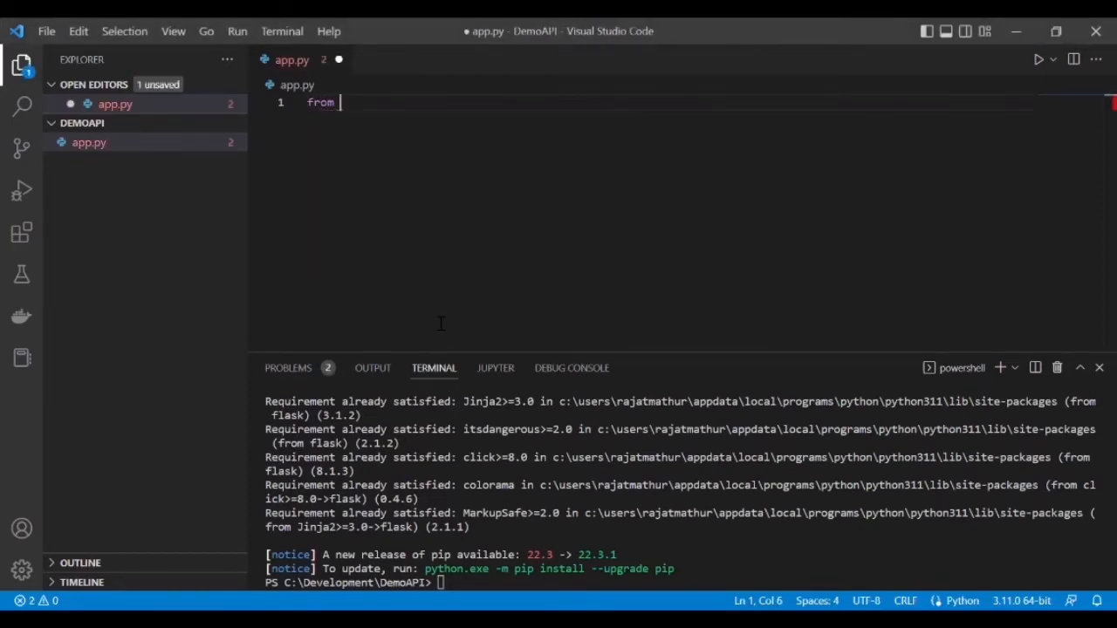
pyautogui.write('flask')
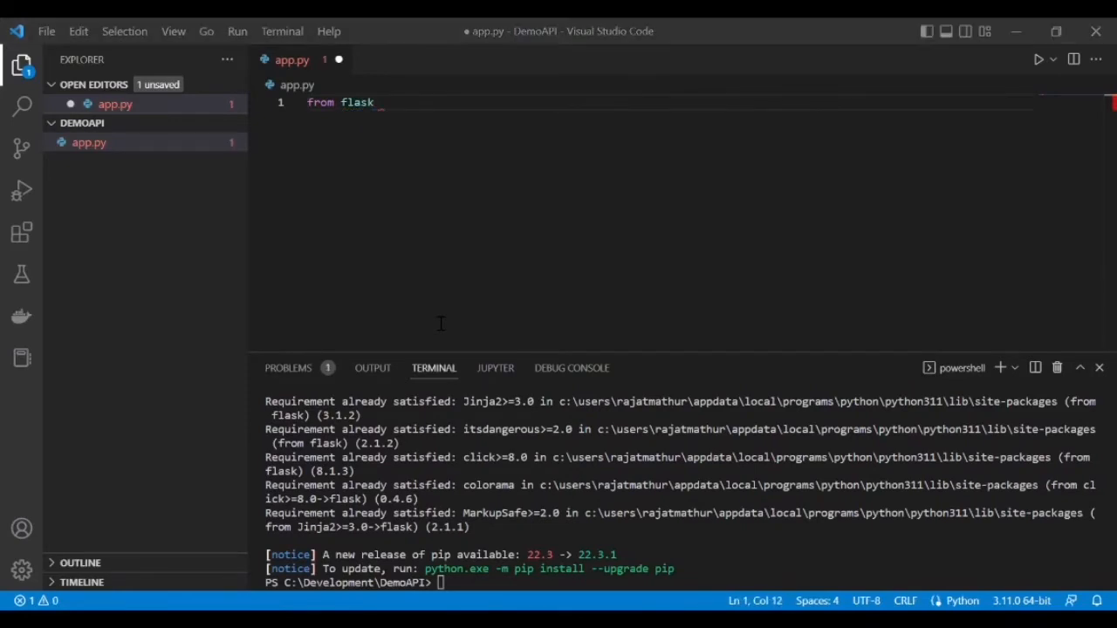
pyautogui.write('impo')
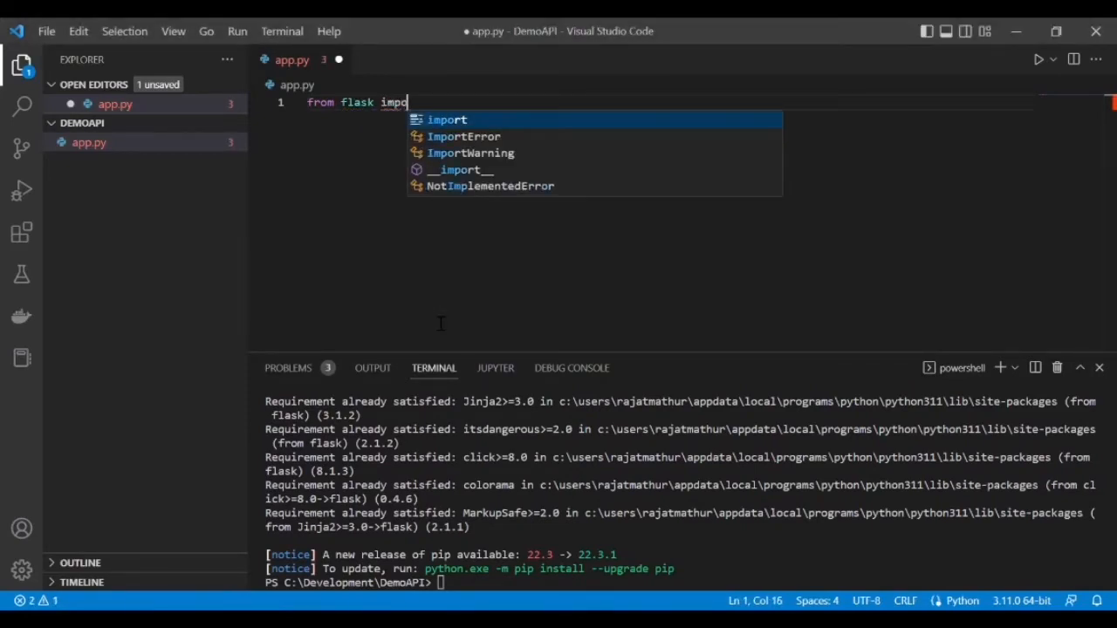
pyautogui.write('rt Flask')
pyautogui.write('app =')
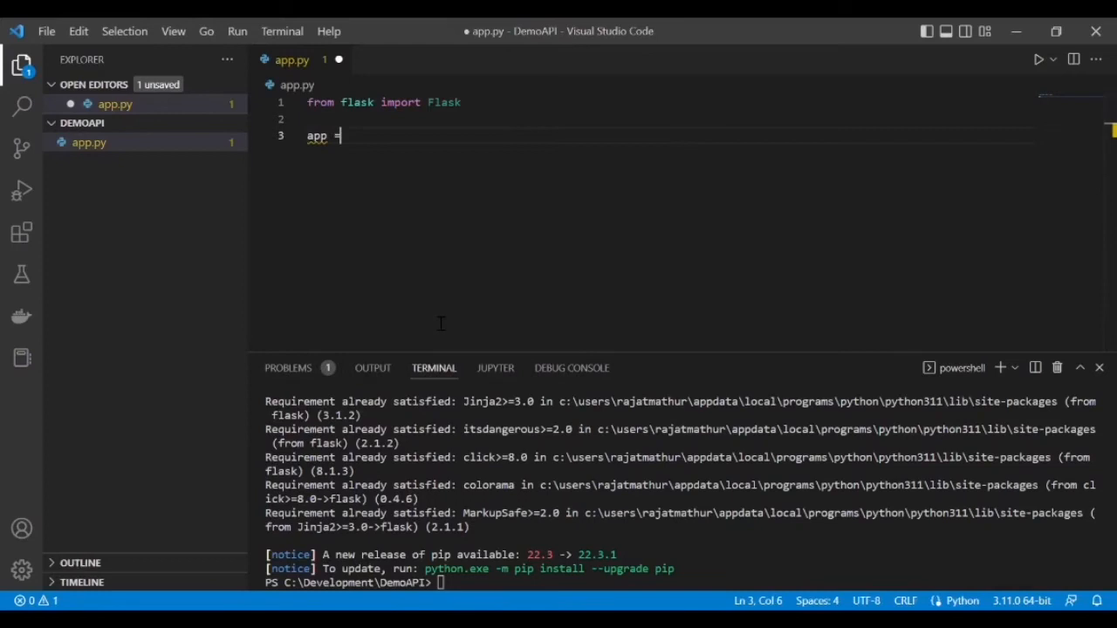
pyautogui.write('F')
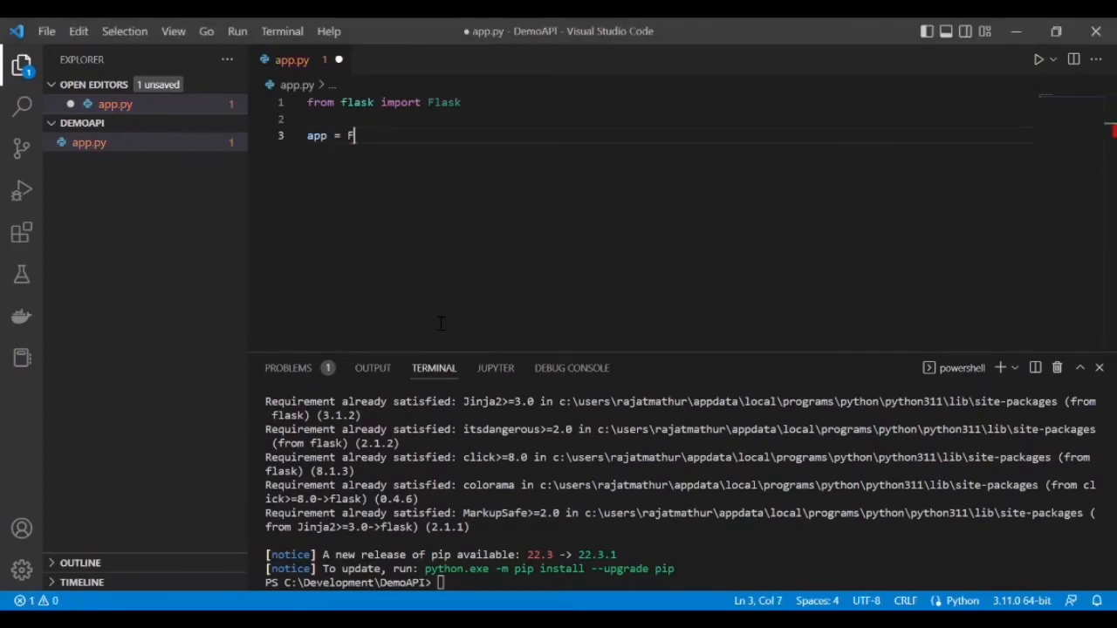
pyautogui.write('lask(_')
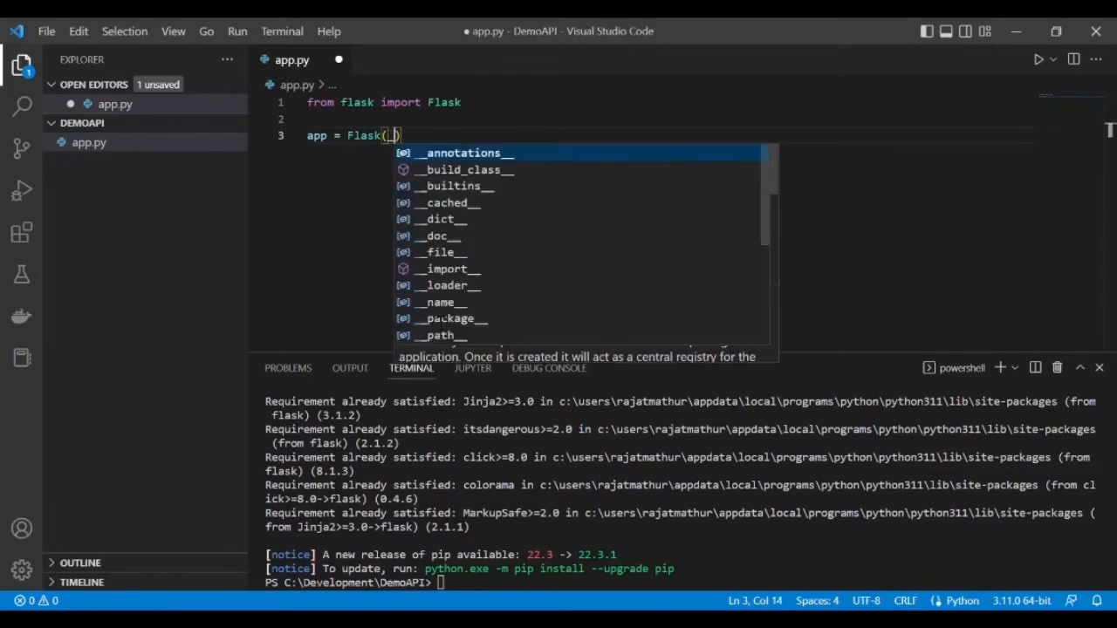
pyautogui.write('_')
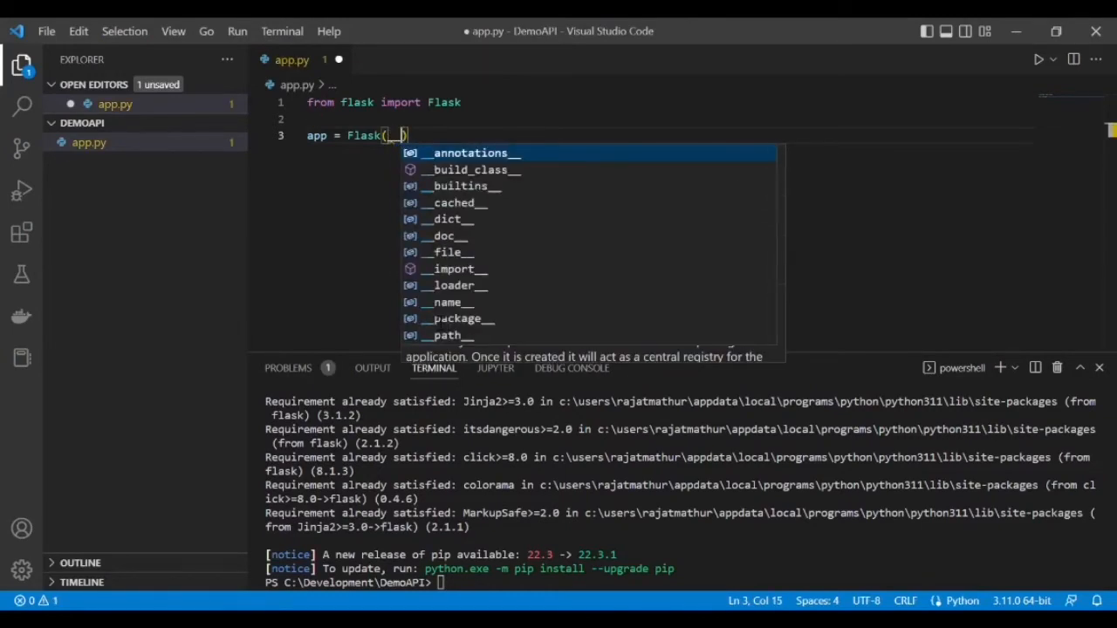
pyautogui.write('__name__')
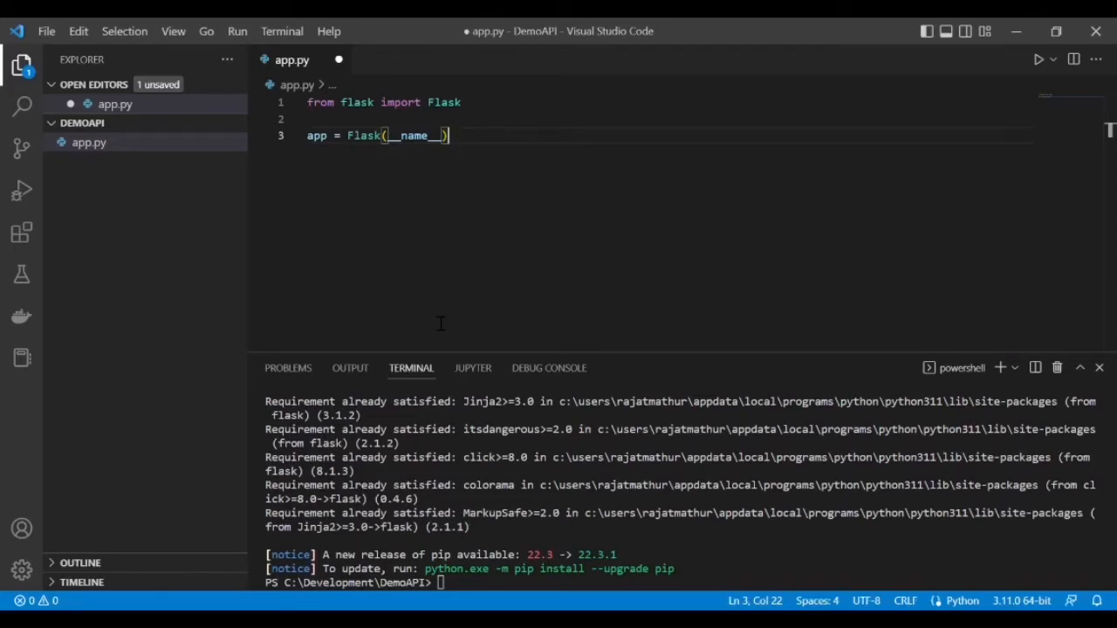
pyautogui.press('Enter')
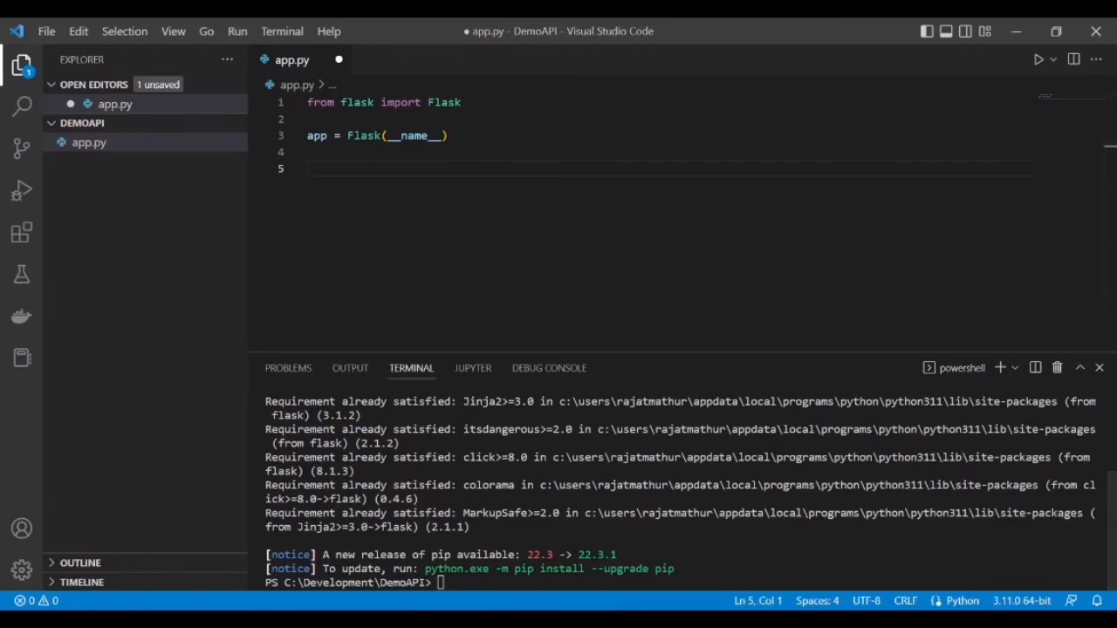
pyautogui.moveTo(676, 561)
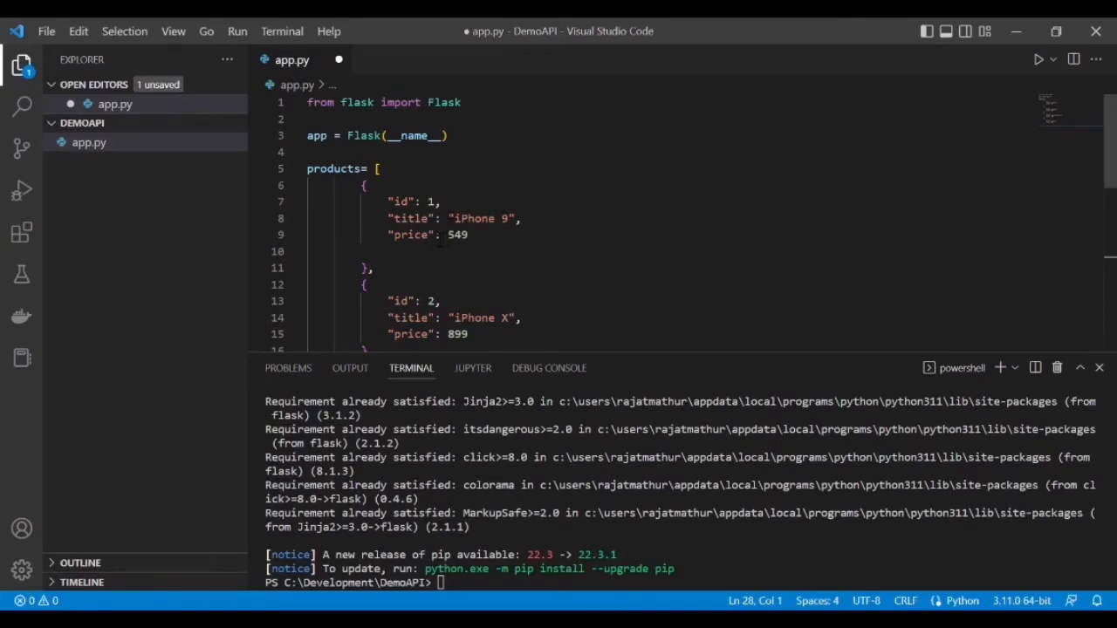
# Step: Review the pasted four-phone products list and start new lines after it for a decorator
pyautogui.scroll(-3)
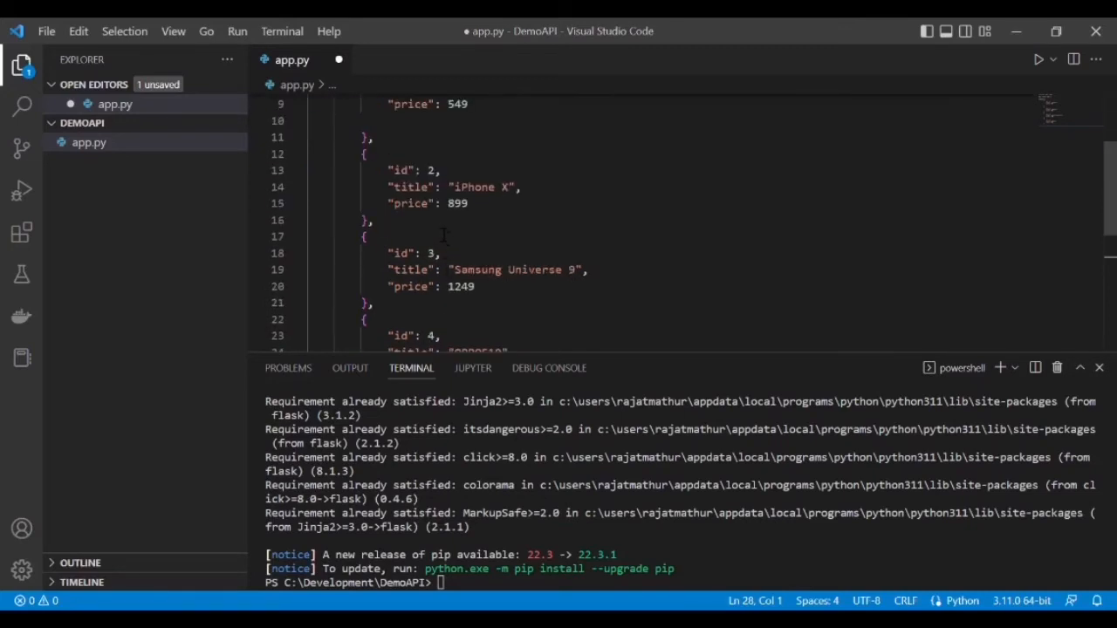
pyautogui.scroll(-3)
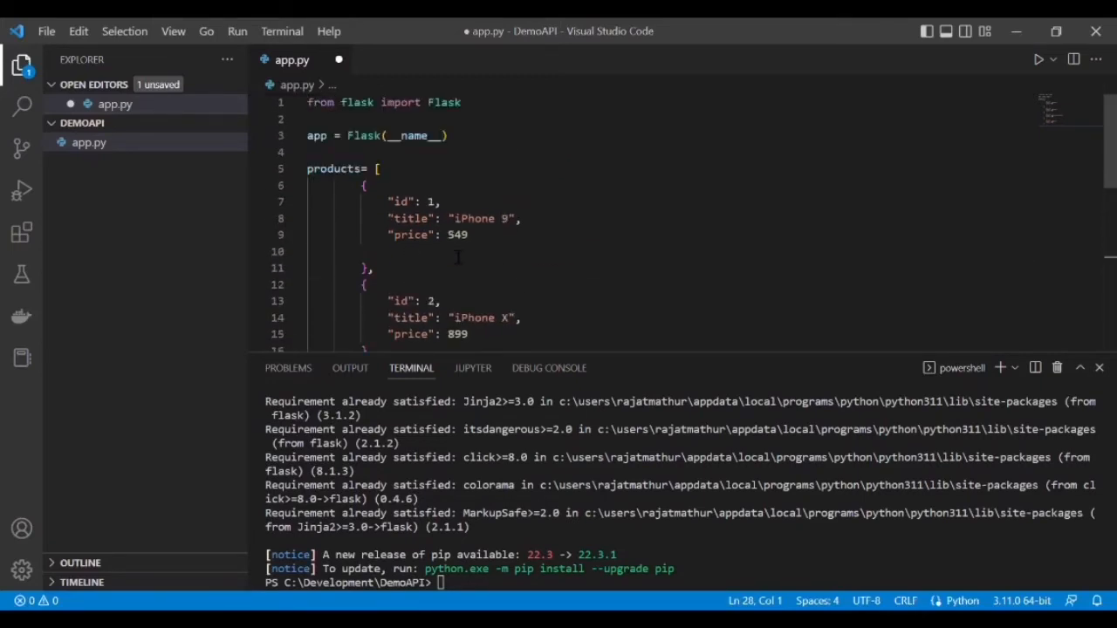
pyautogui.scroll(-3)
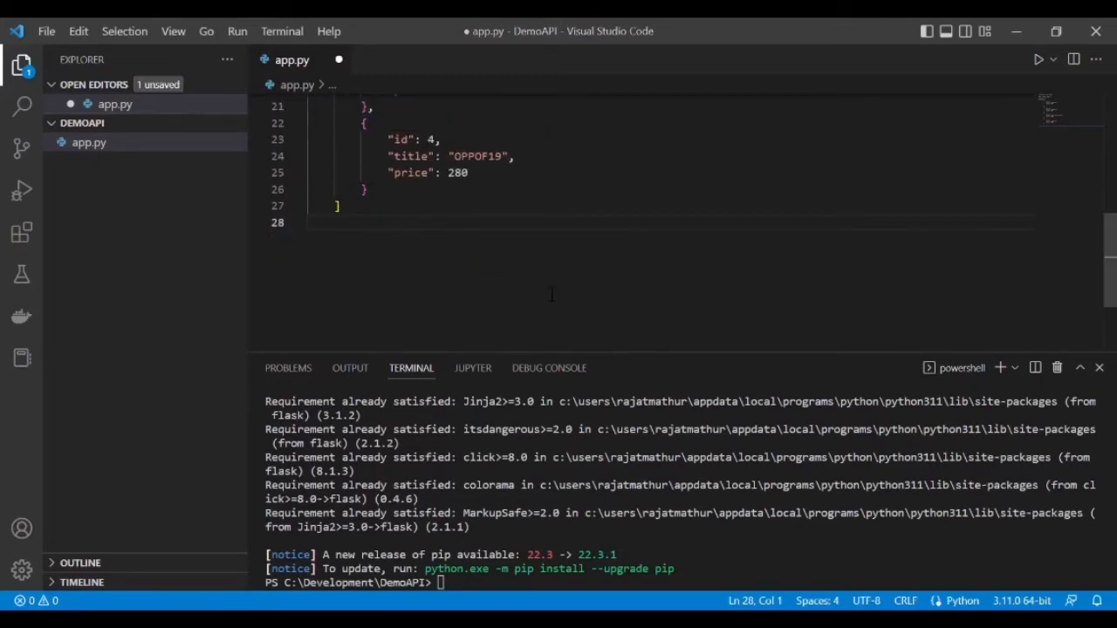
pyautogui.press('Enter')
pyautogui.write('@')
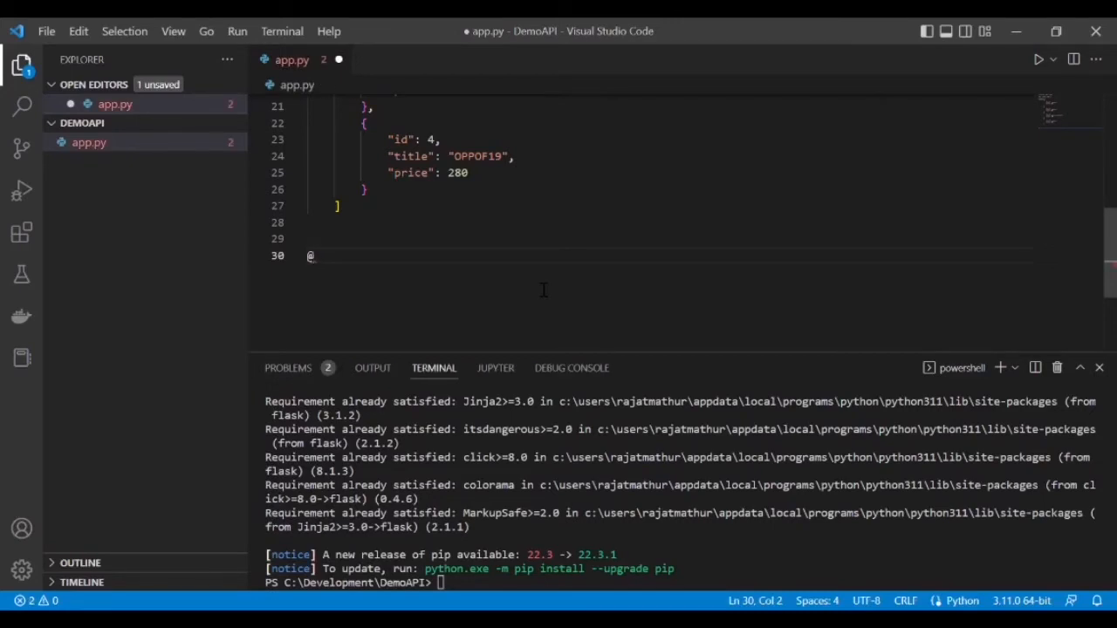
pyautogui.moveTo(536, 288)
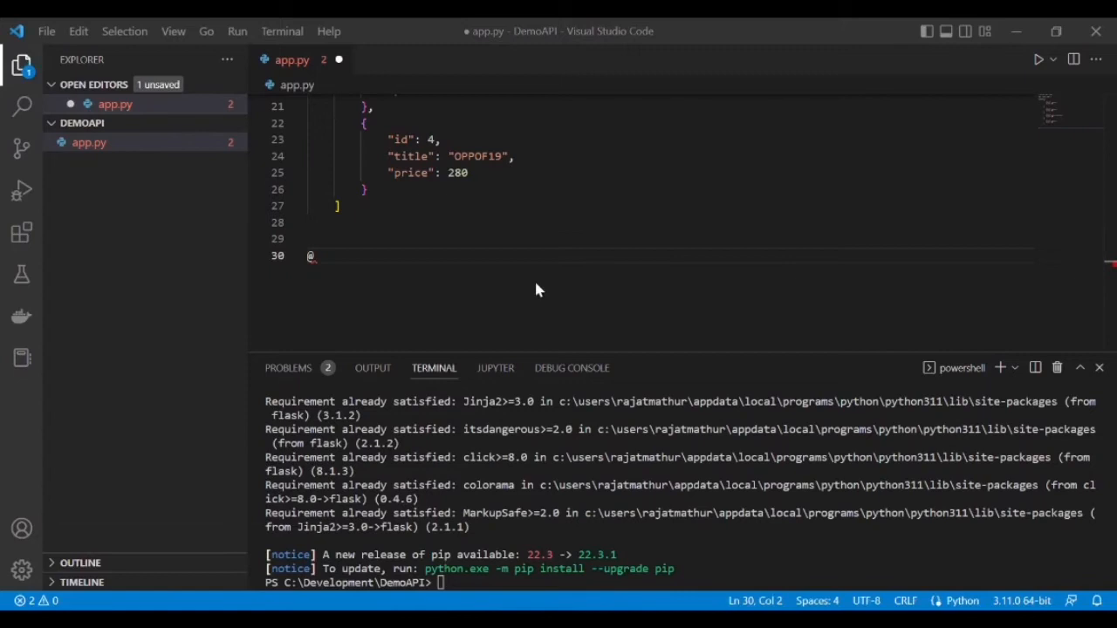
pyautogui.write('app')
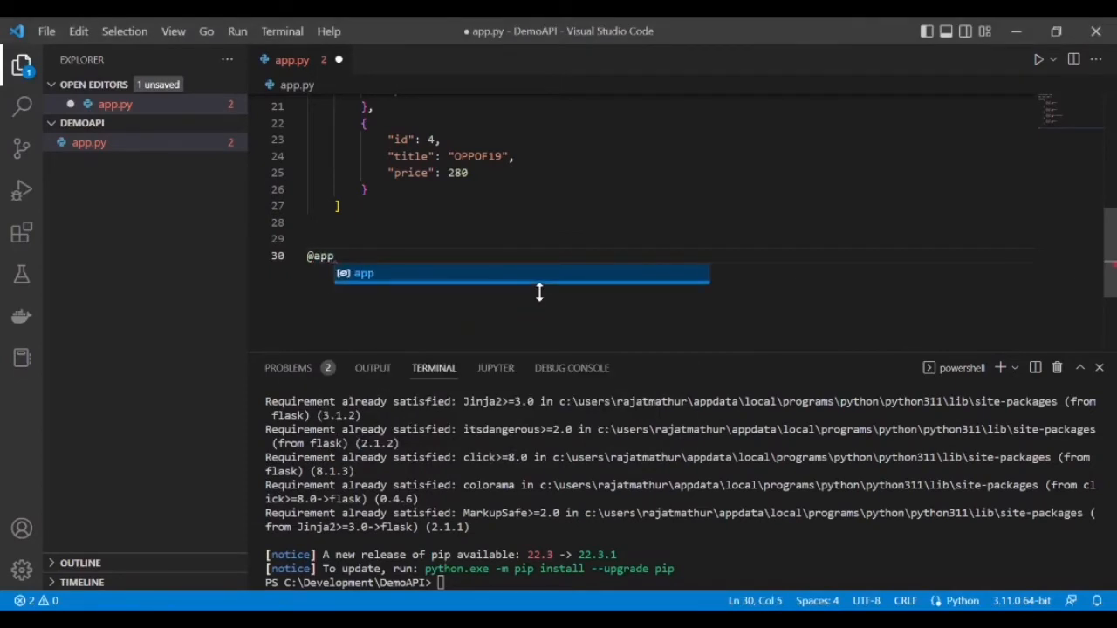
pyautogui.write('.get')
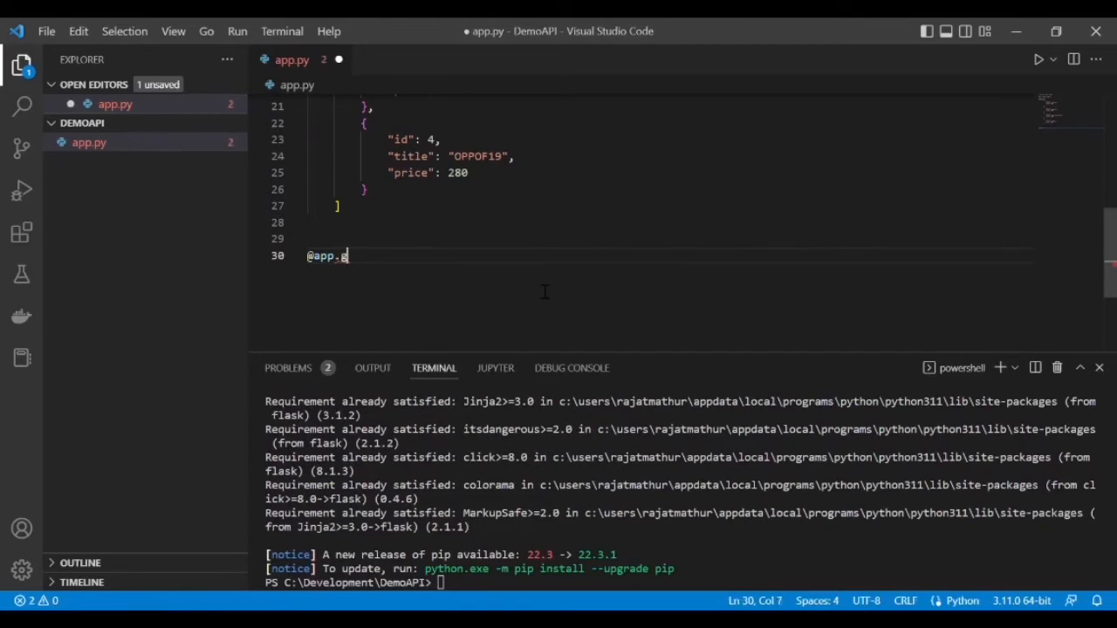
pyautogui.write('et')
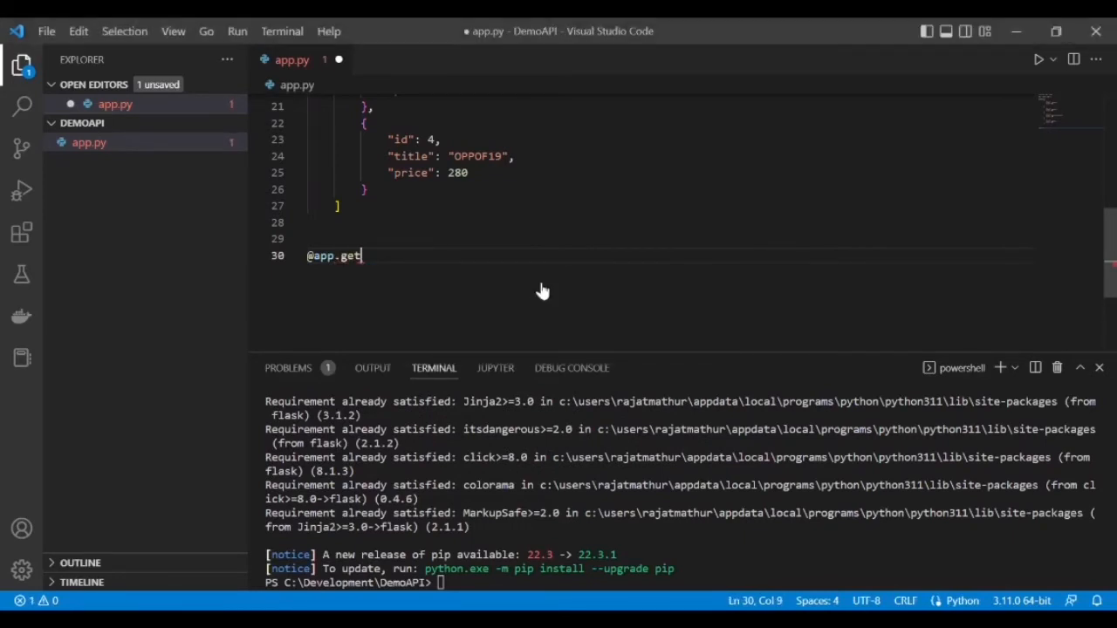
pyautogui.write('()')
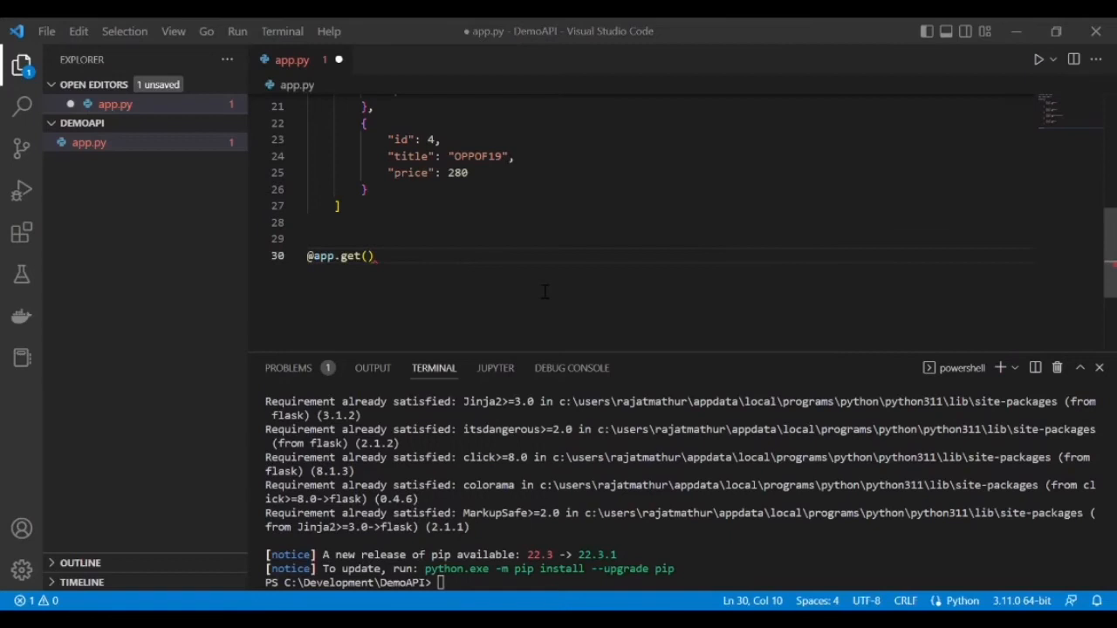
pyautogui.write('"')
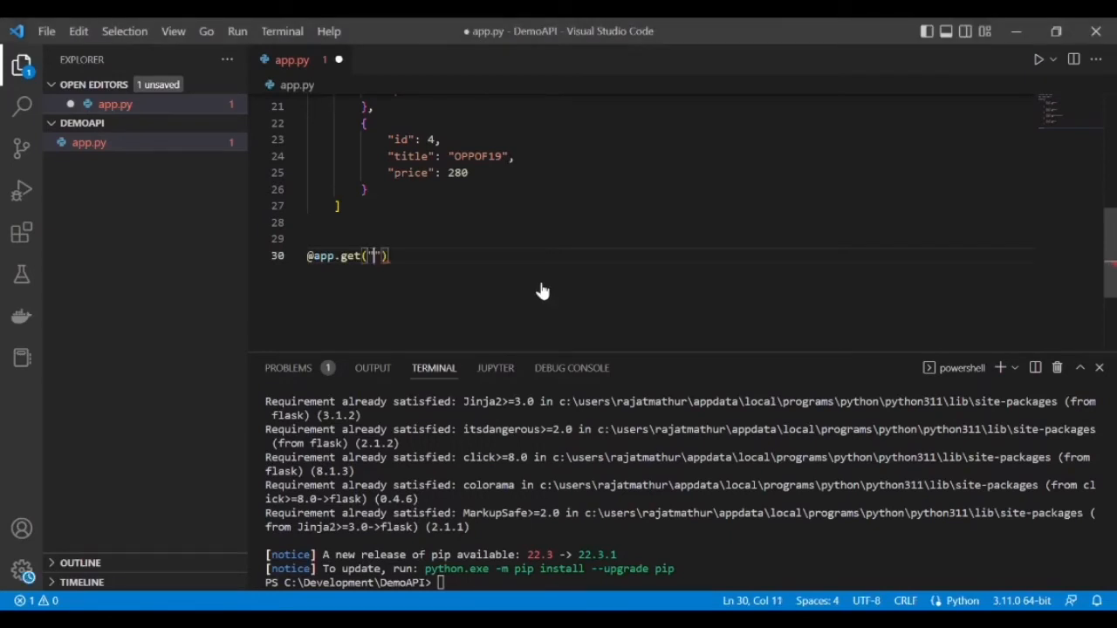
pyautogui.write('/')
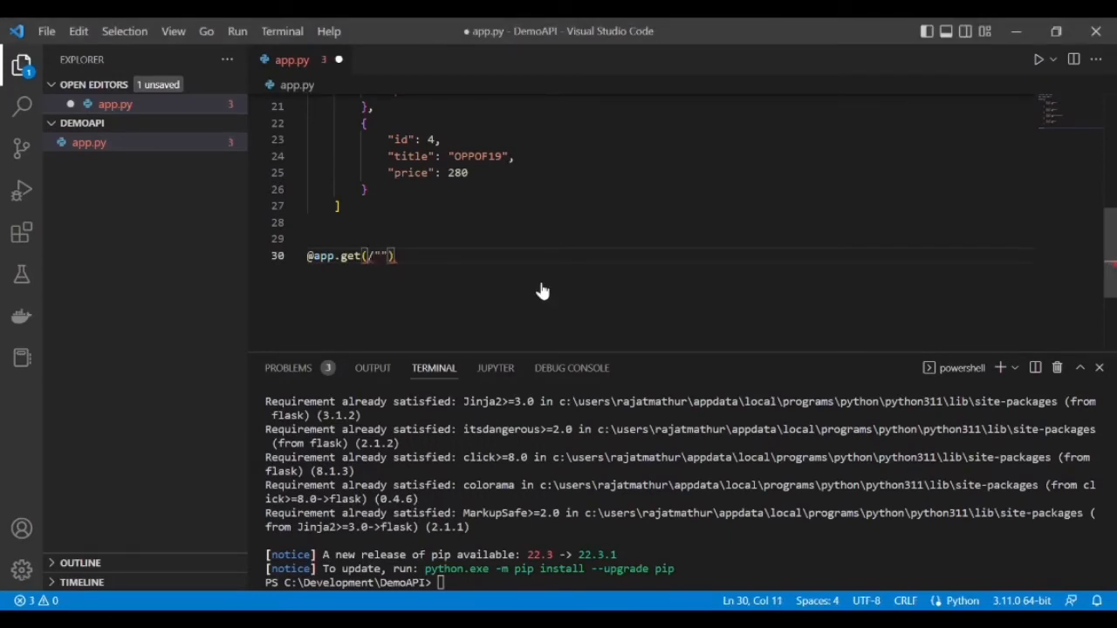
pyautogui.write('"')
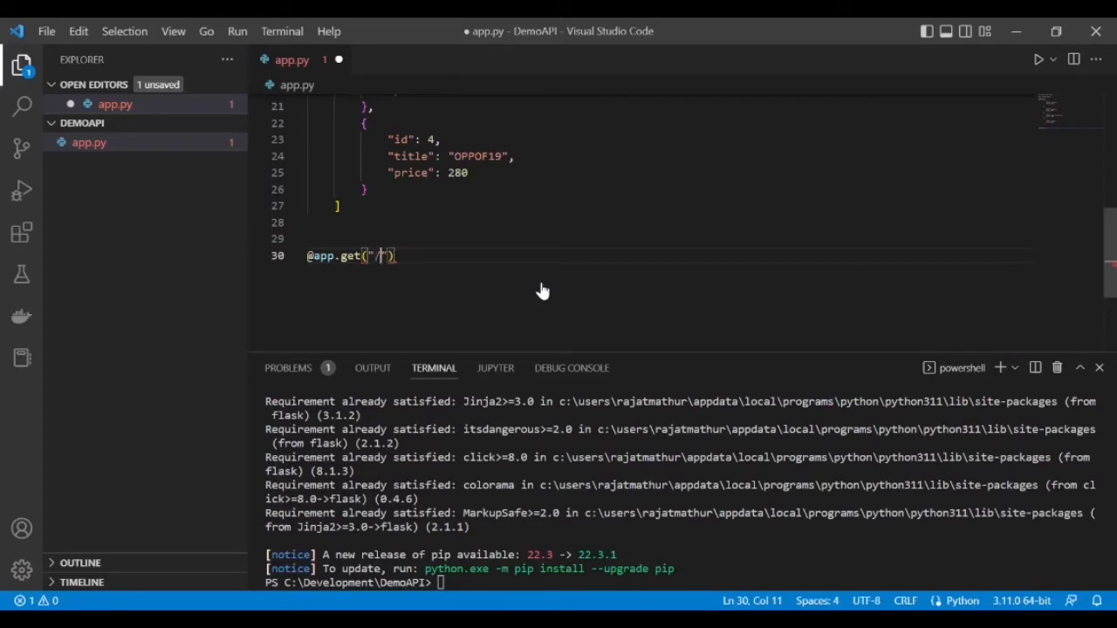
pyautogui.write('product')
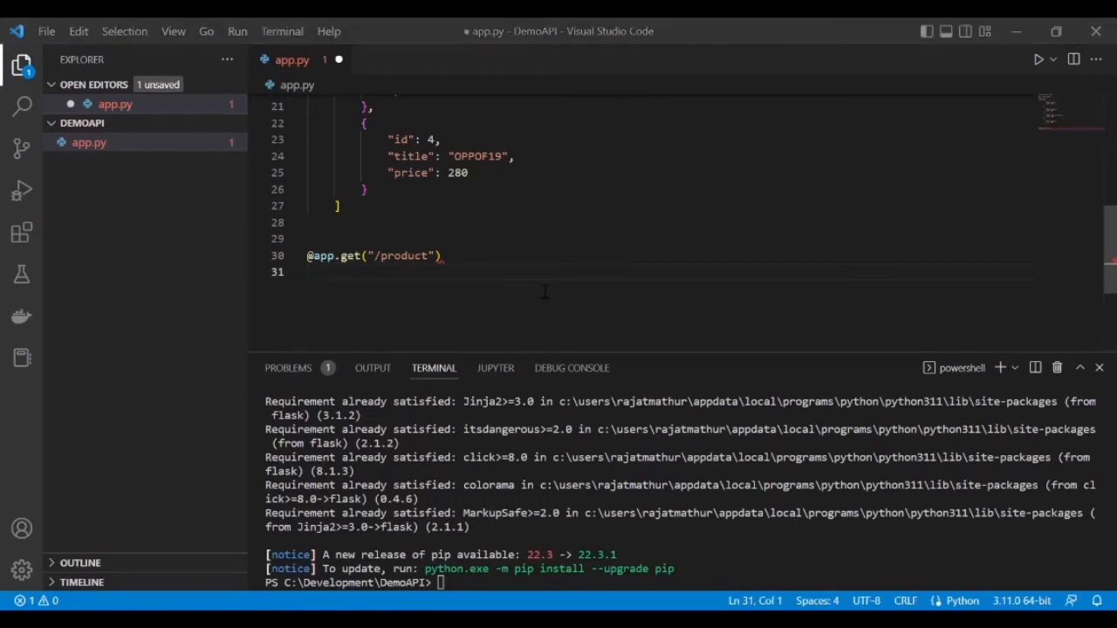
# Step: Define the get_products() function header, fixing typos in its name
pyautogui.write('f')
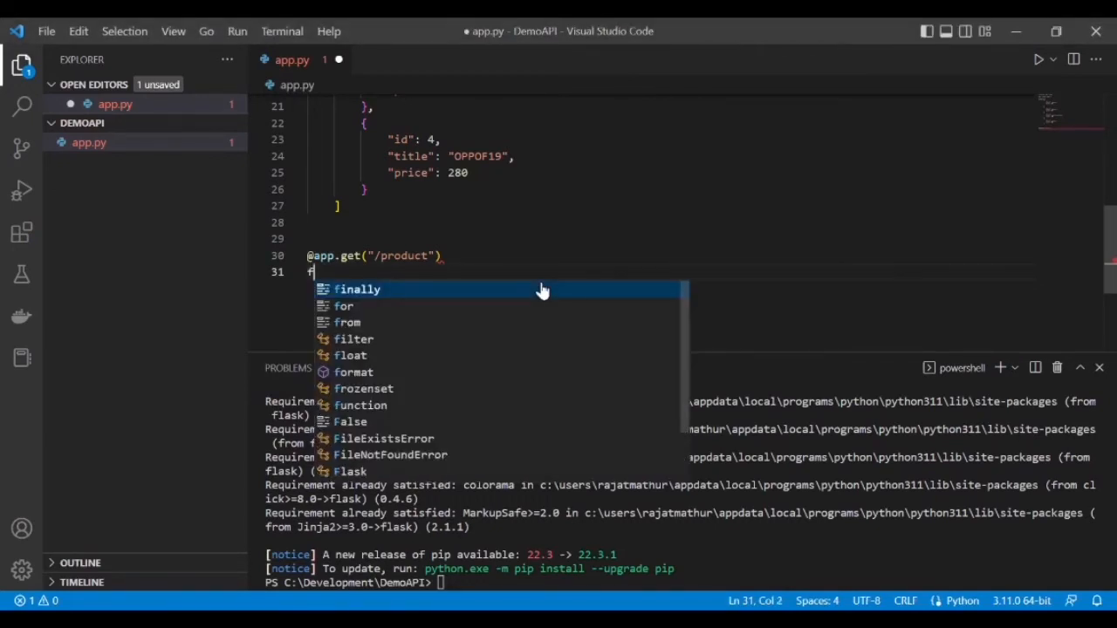
pyautogui.write('ef')
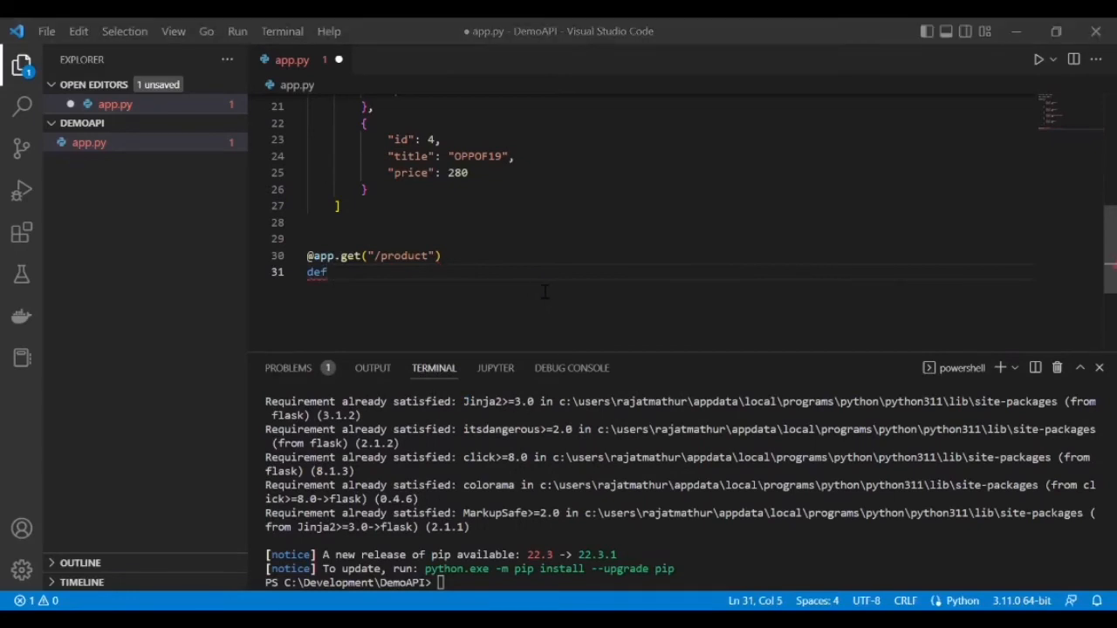
pyautogui.write('get')
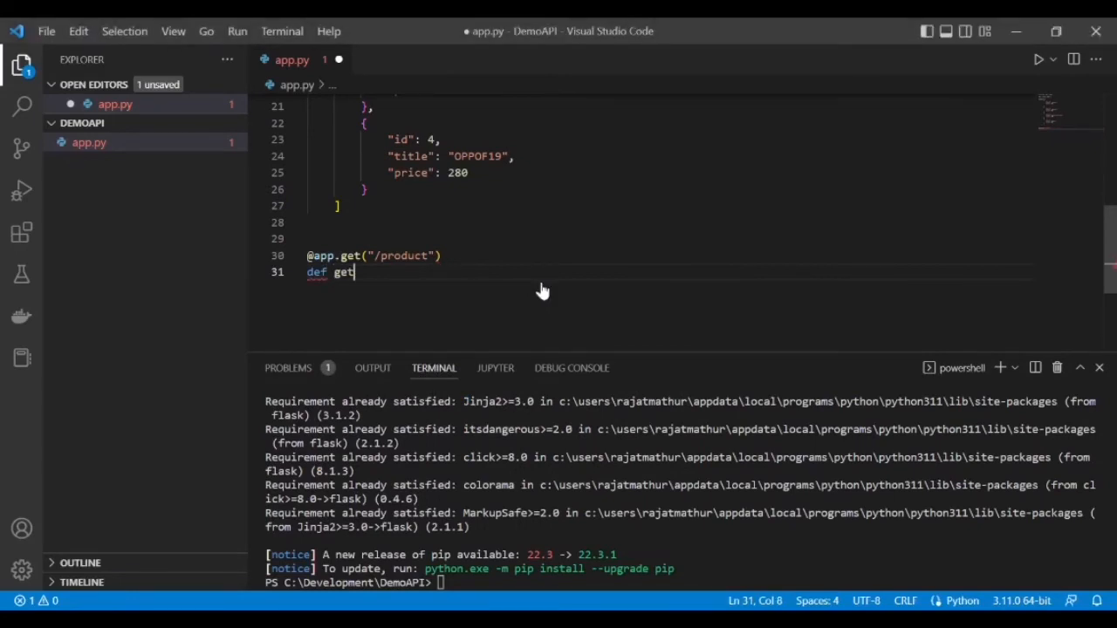
pyautogui.write('_pr')
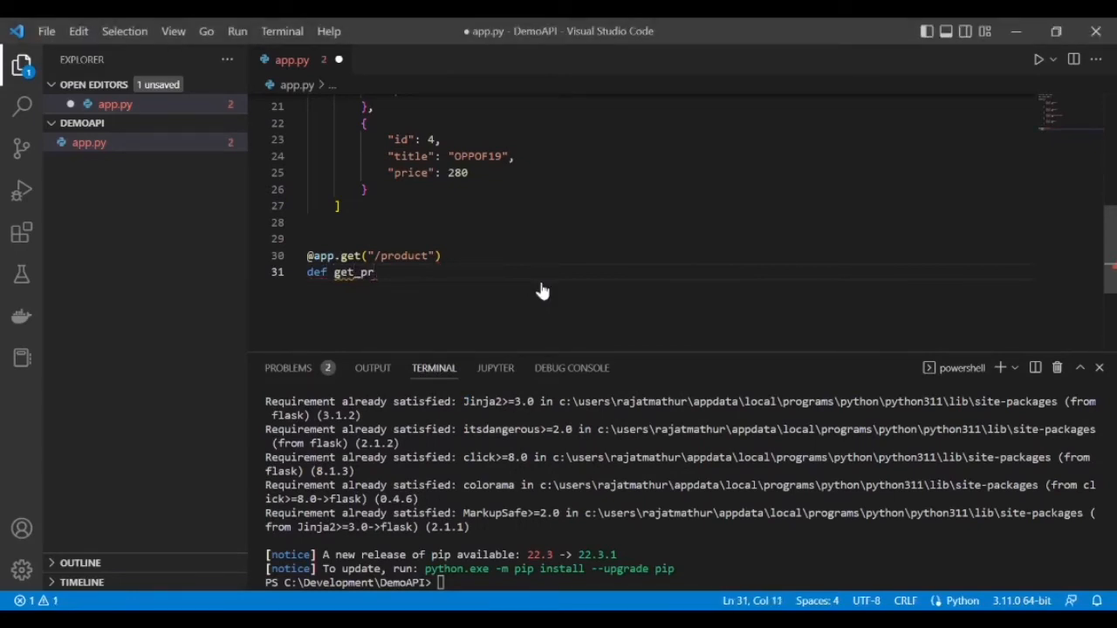
pyautogui.write('od')
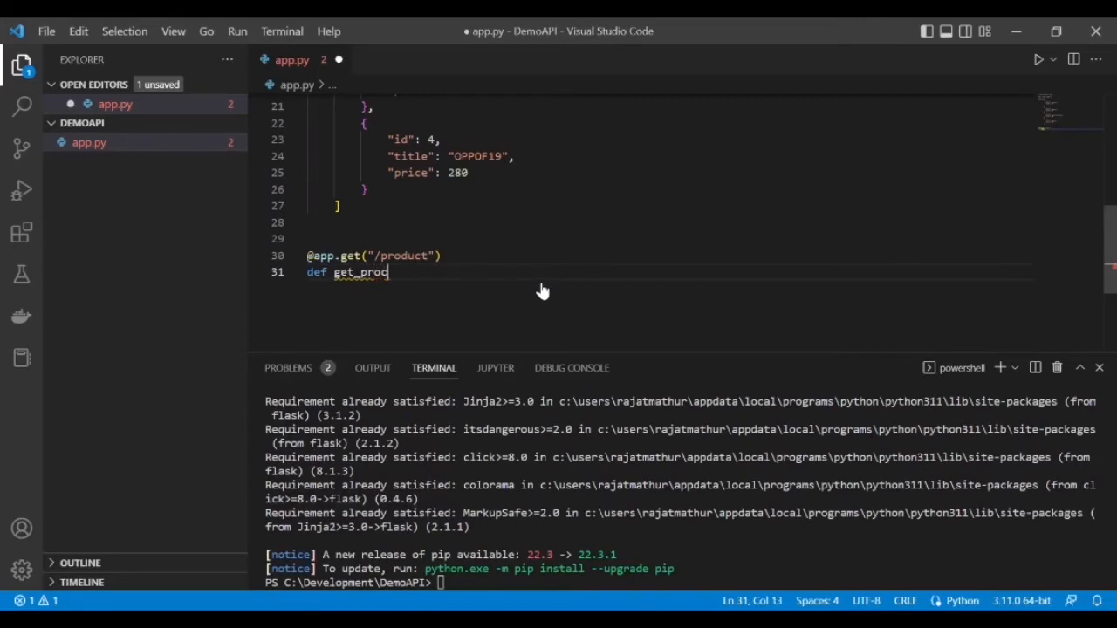
pyautogui.write('uc')
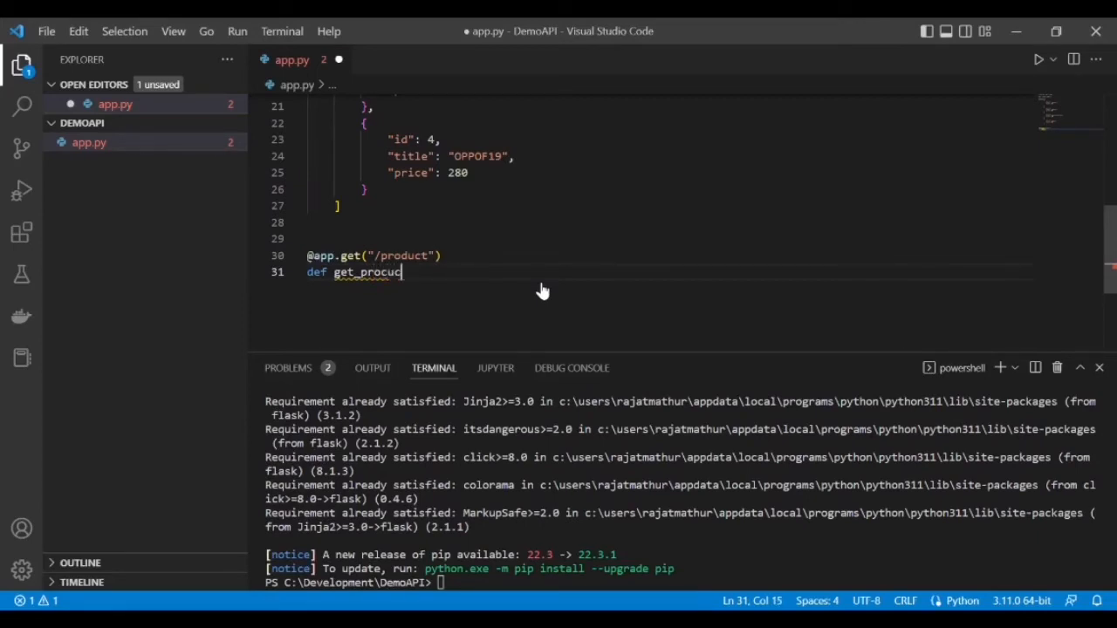
pyautogui.press('Backspace')
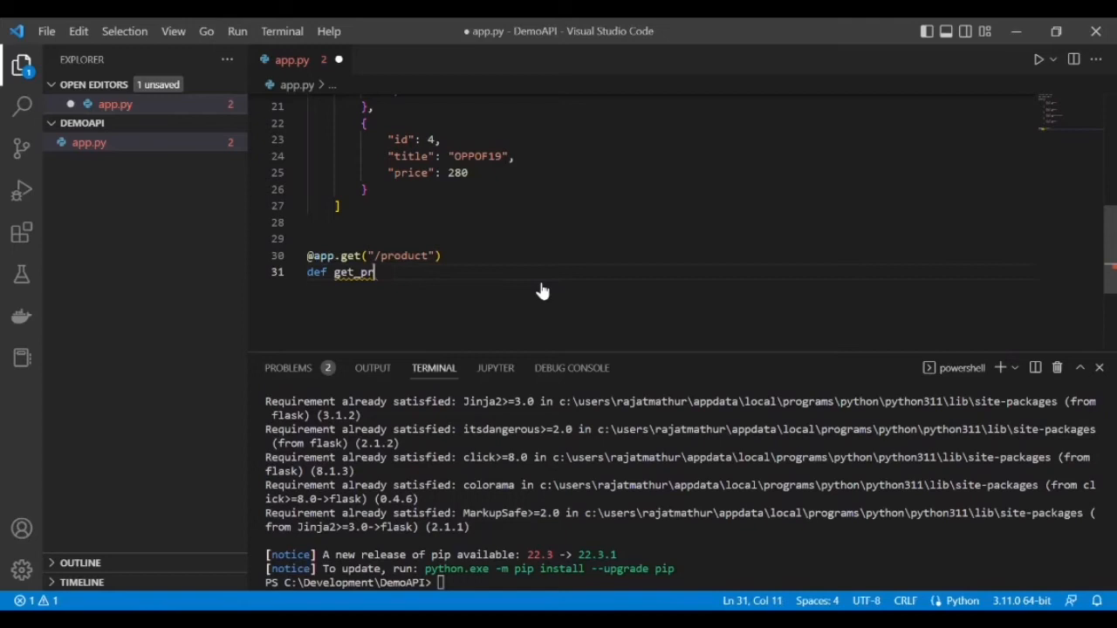
pyautogui.write('oduct')
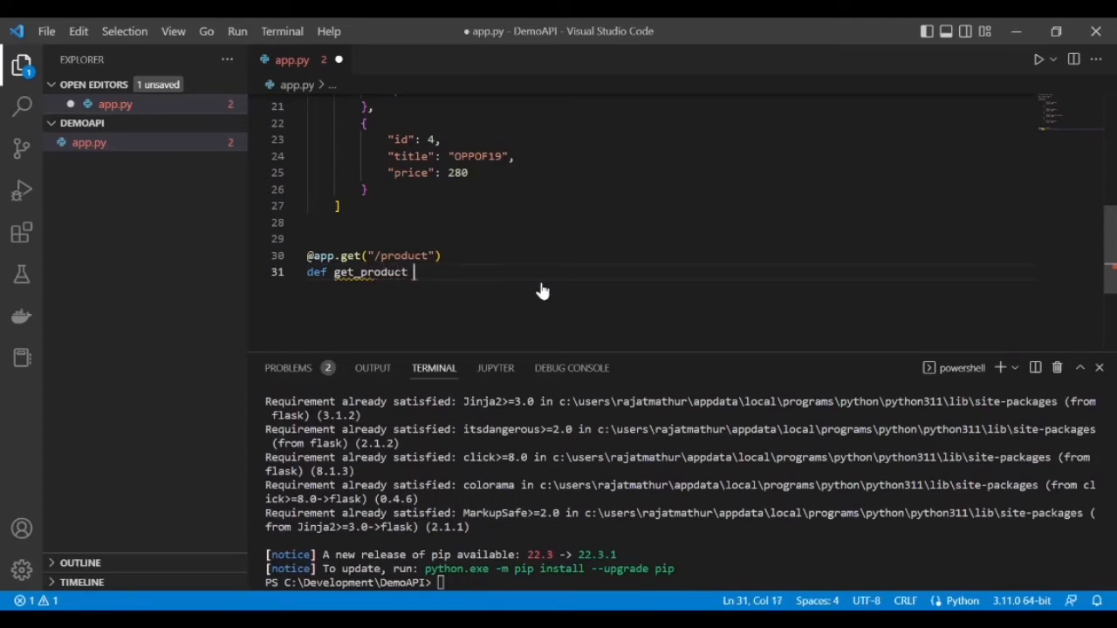
pyautogui.press('Backspace')
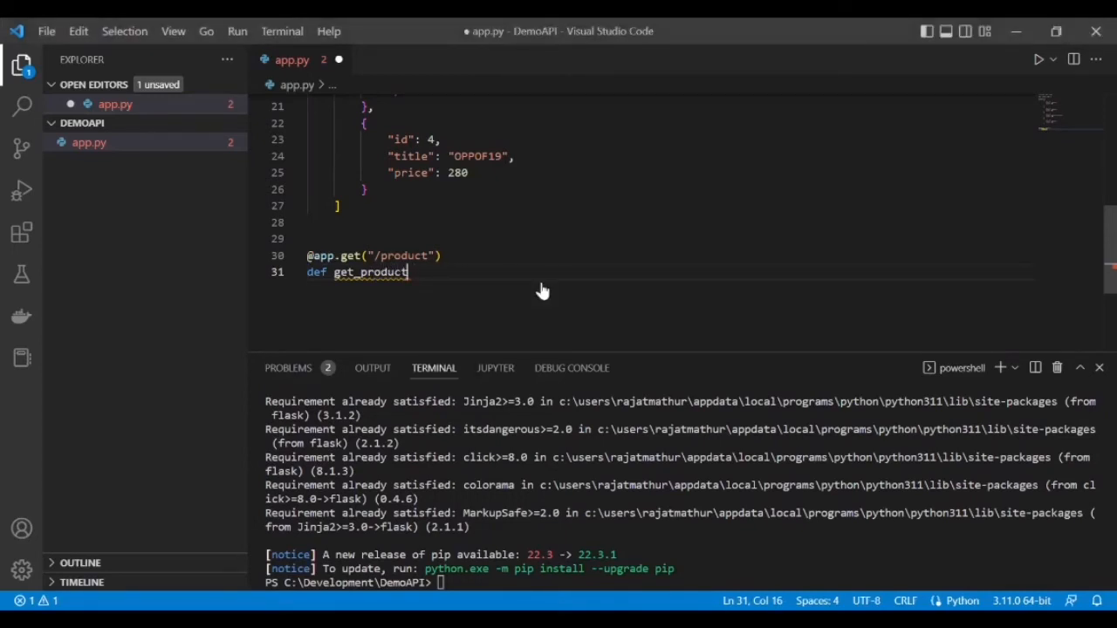
pyautogui.write('s()')
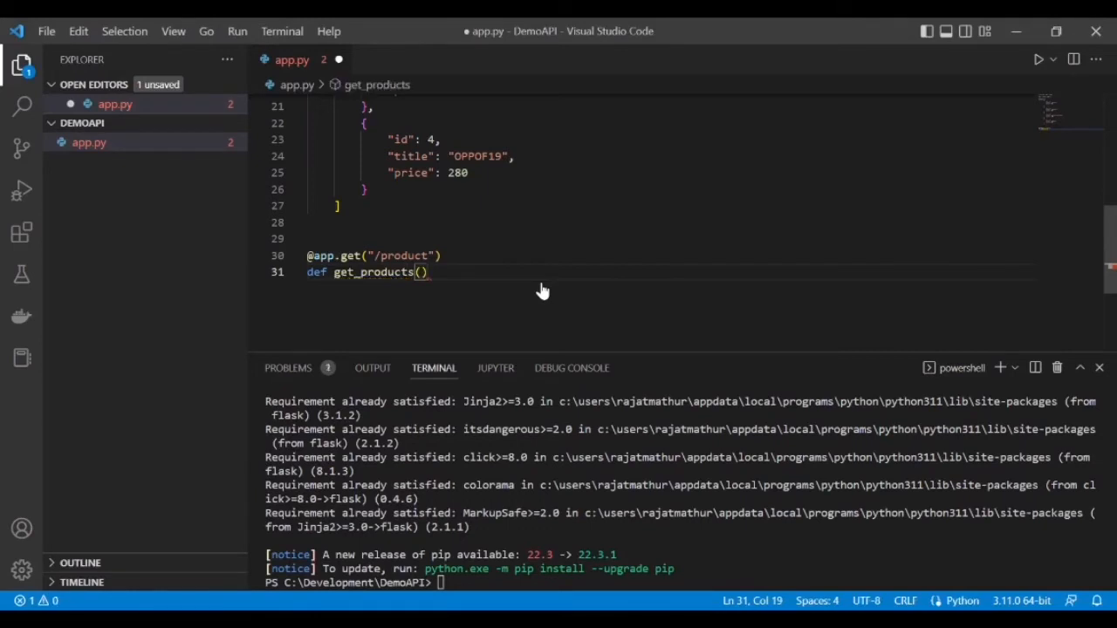
pyautogui.write(':')
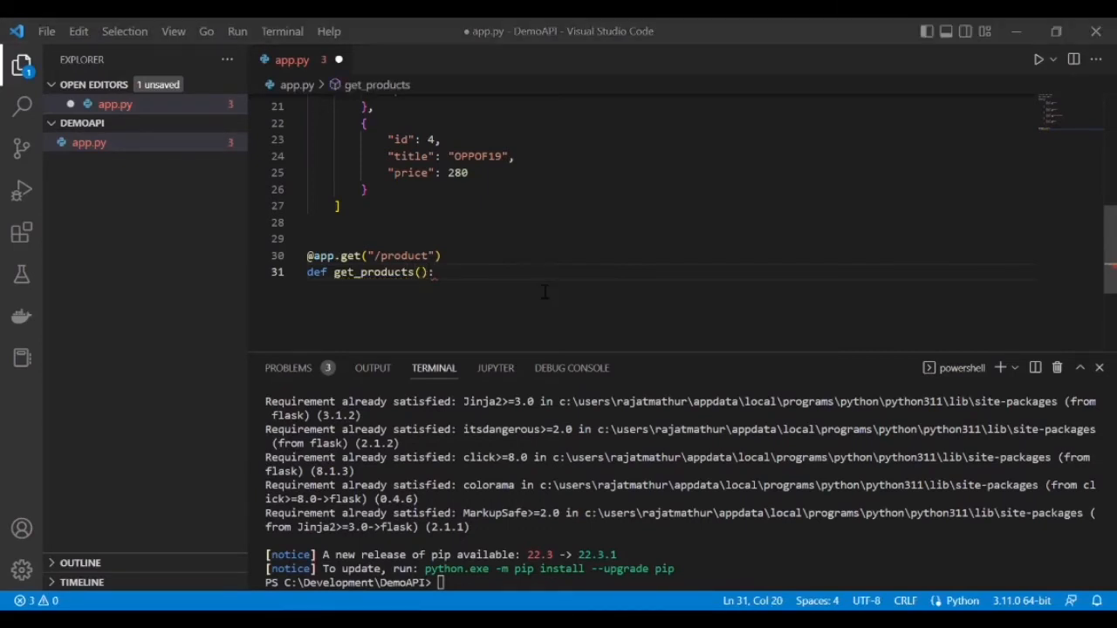
# Step: Make get_products return {"products": products}
pyautogui.write('return')
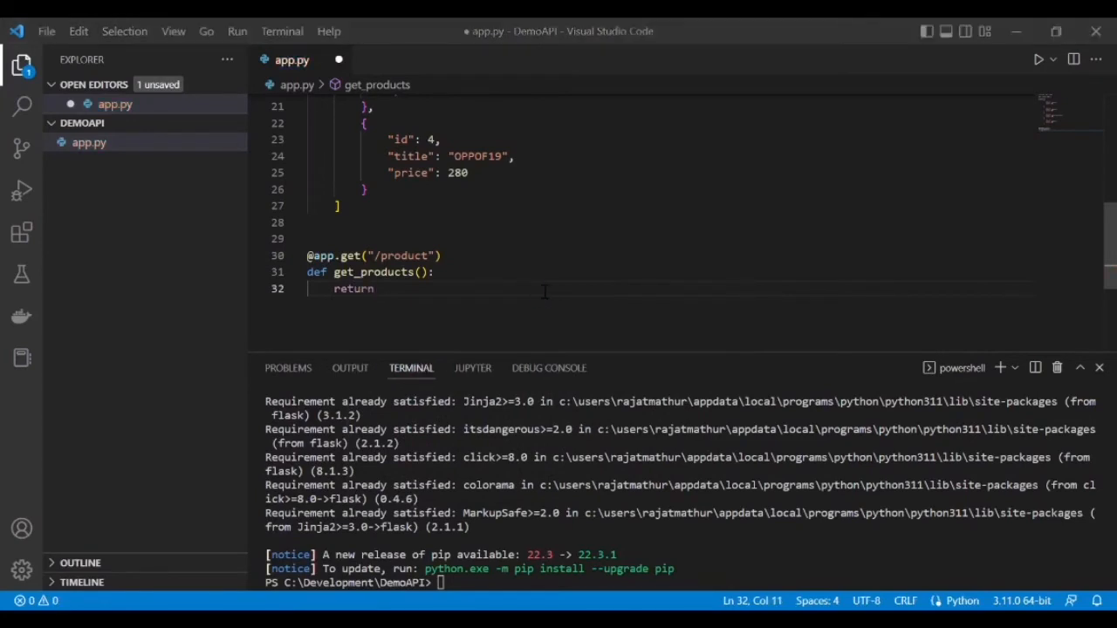
pyautogui.moveTo(541, 290)
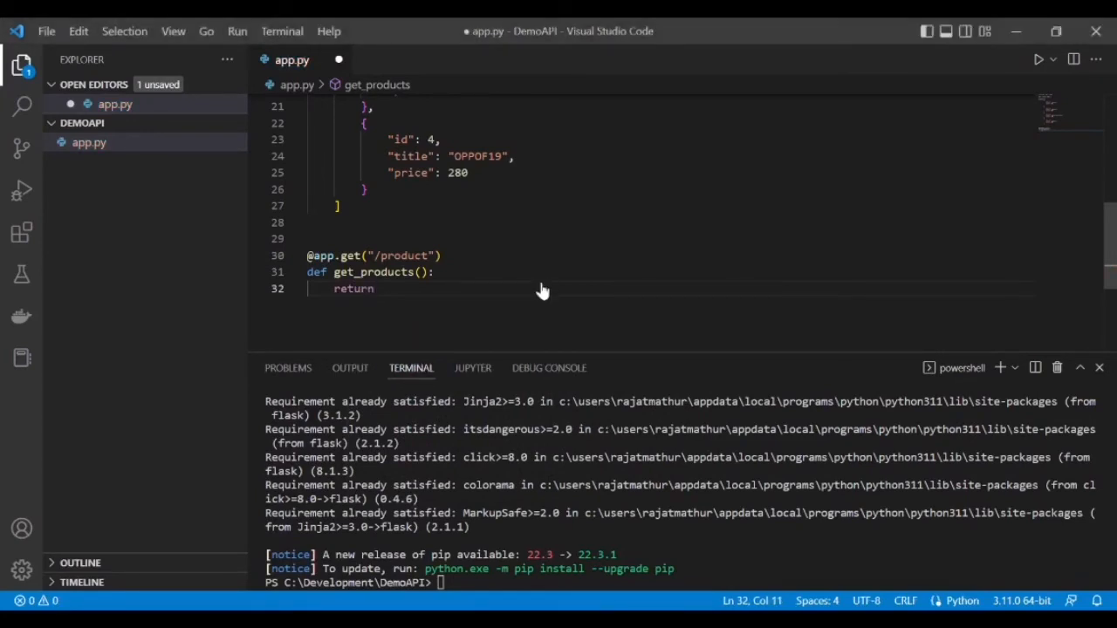
pyautogui.write('{}')
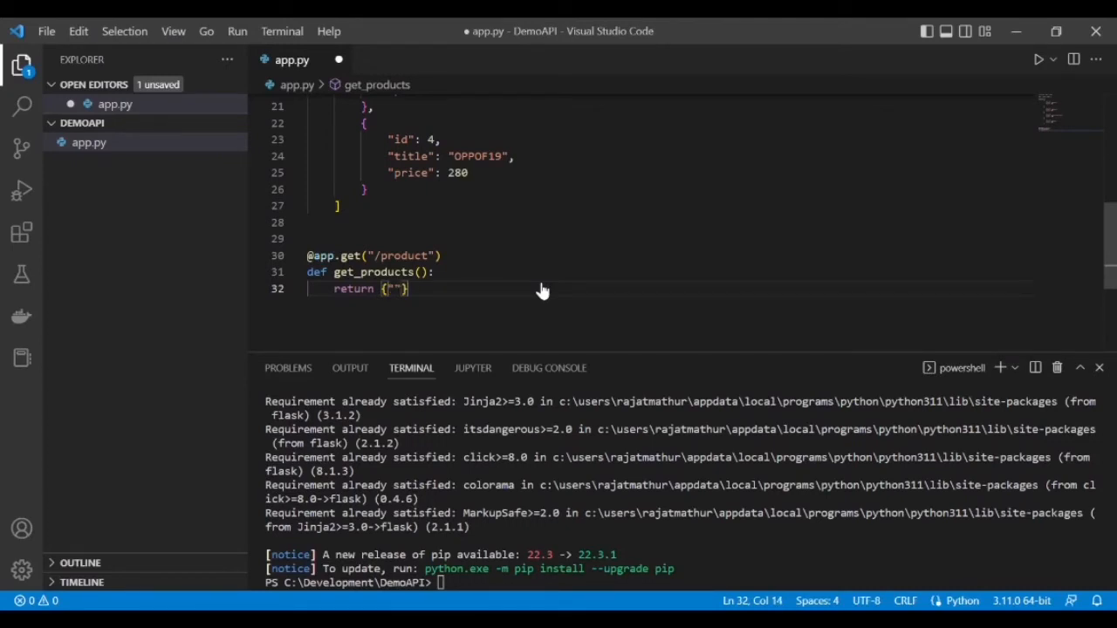
pyautogui.write('pro')
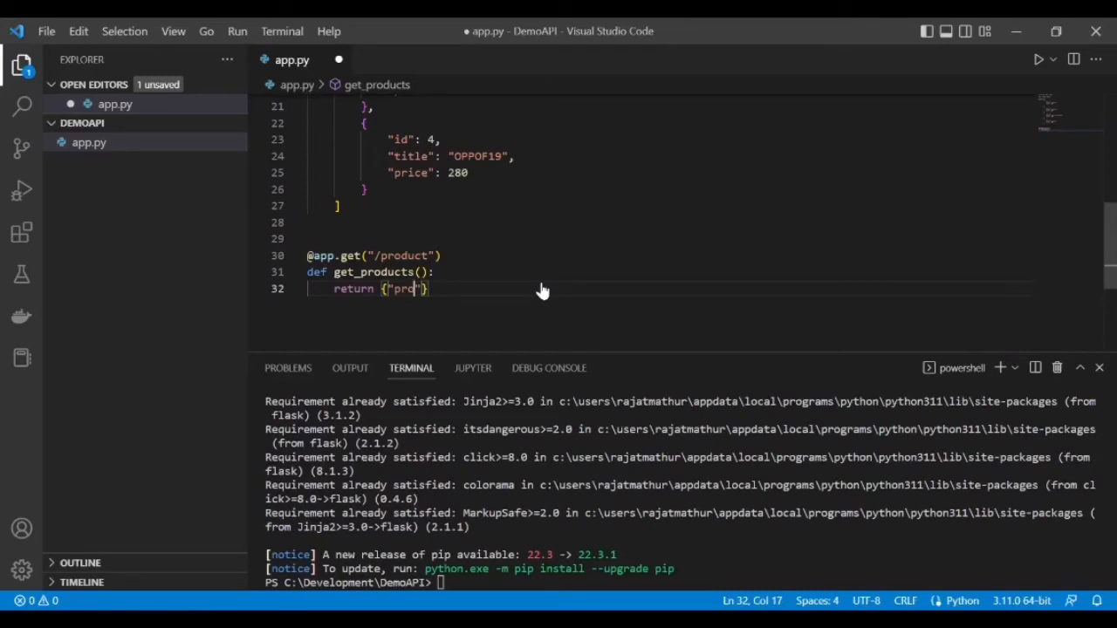
pyautogui.write('duct')
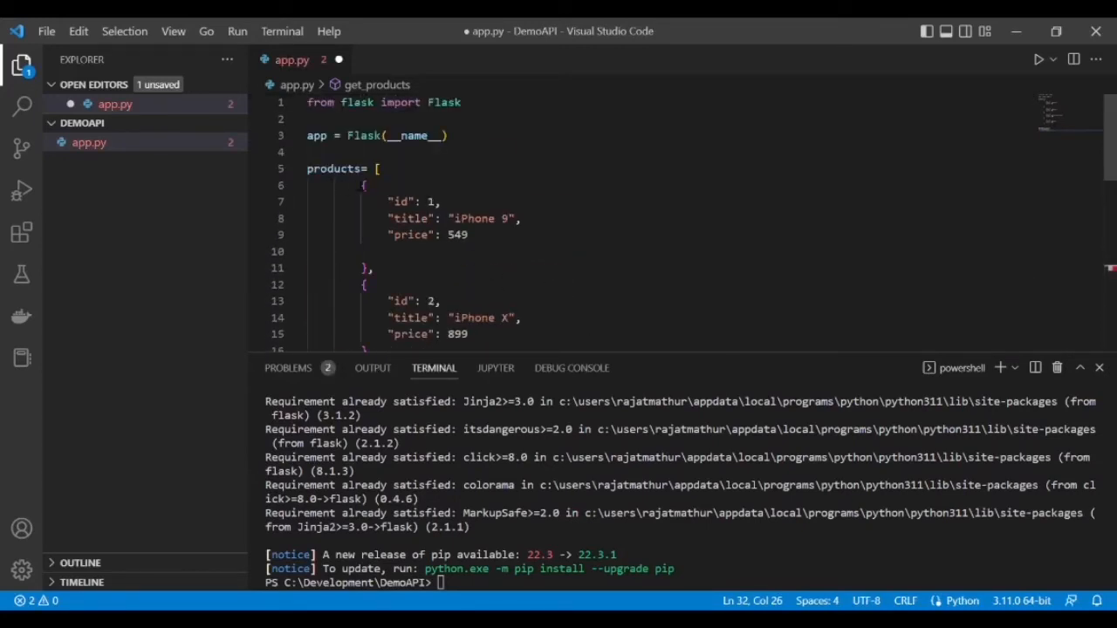
pyautogui.doubleClick(333, 168)
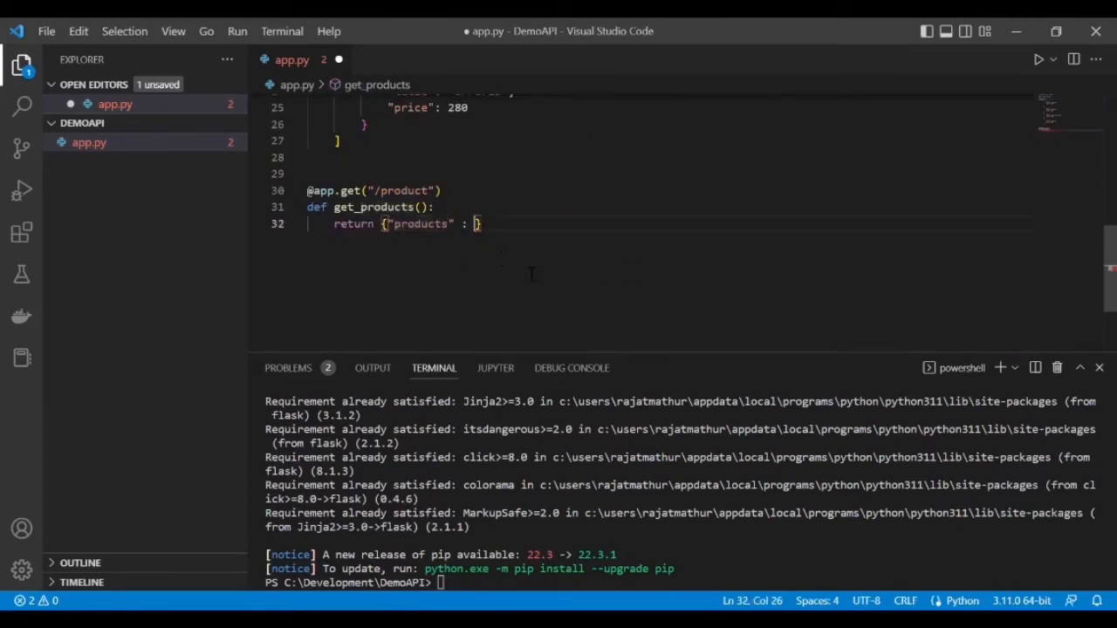
pyautogui.write('products')
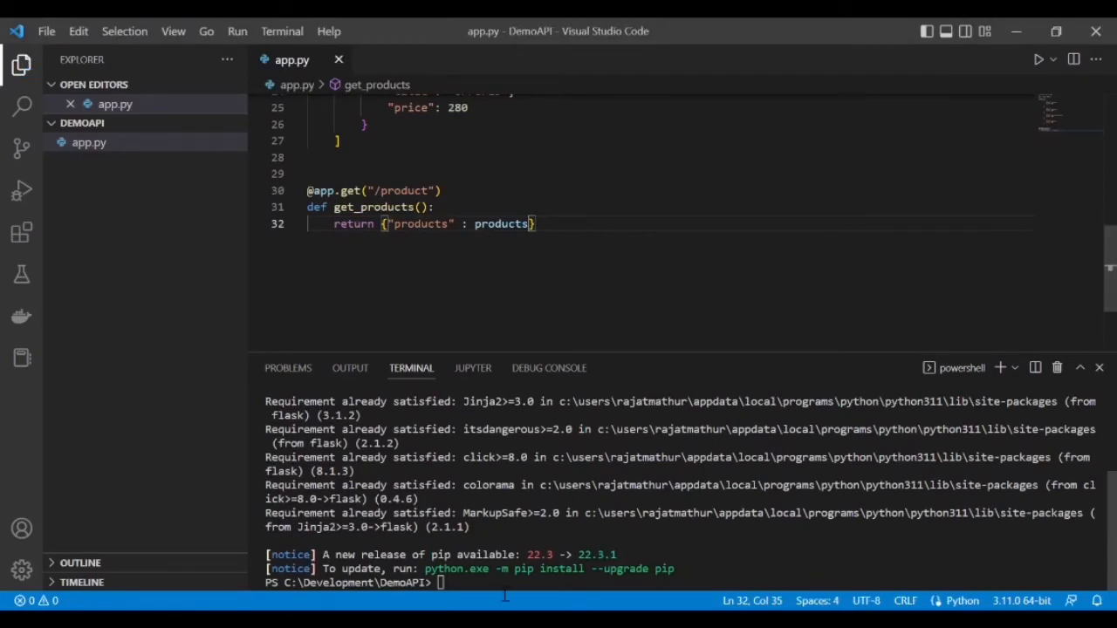
pyautogui.click(441, 582)
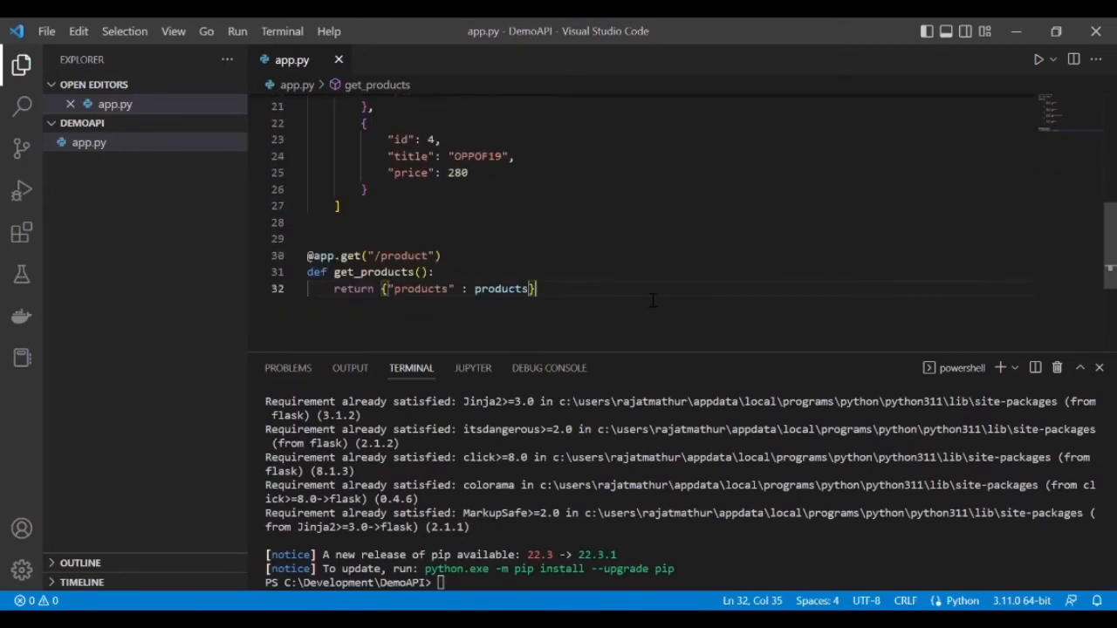
pyautogui.scroll(-3)
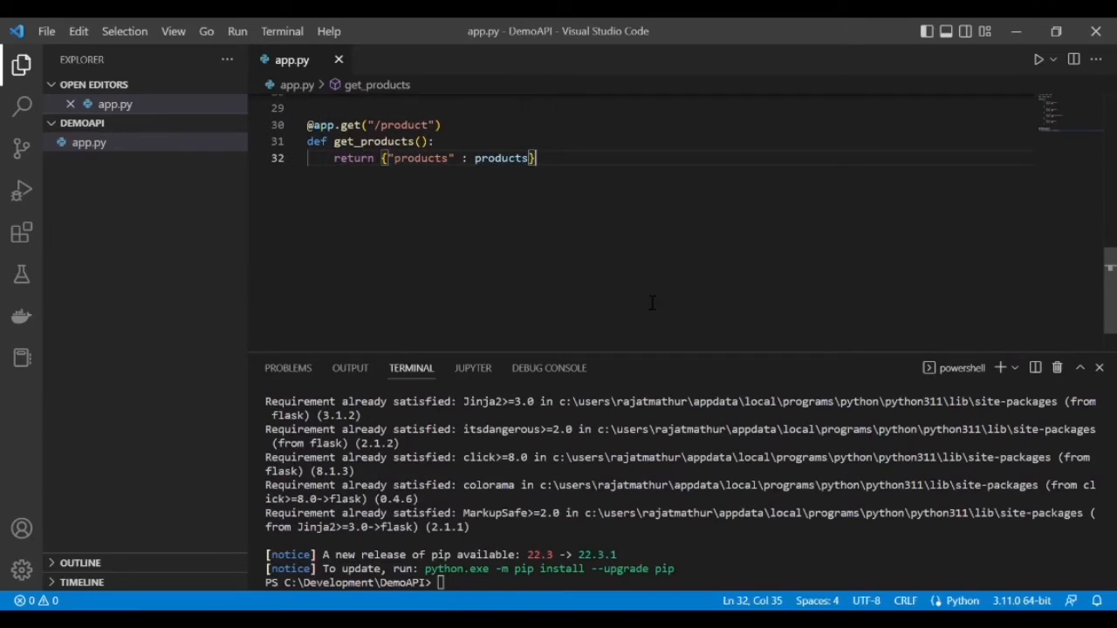
pyautogui.moveTo(539, 302)
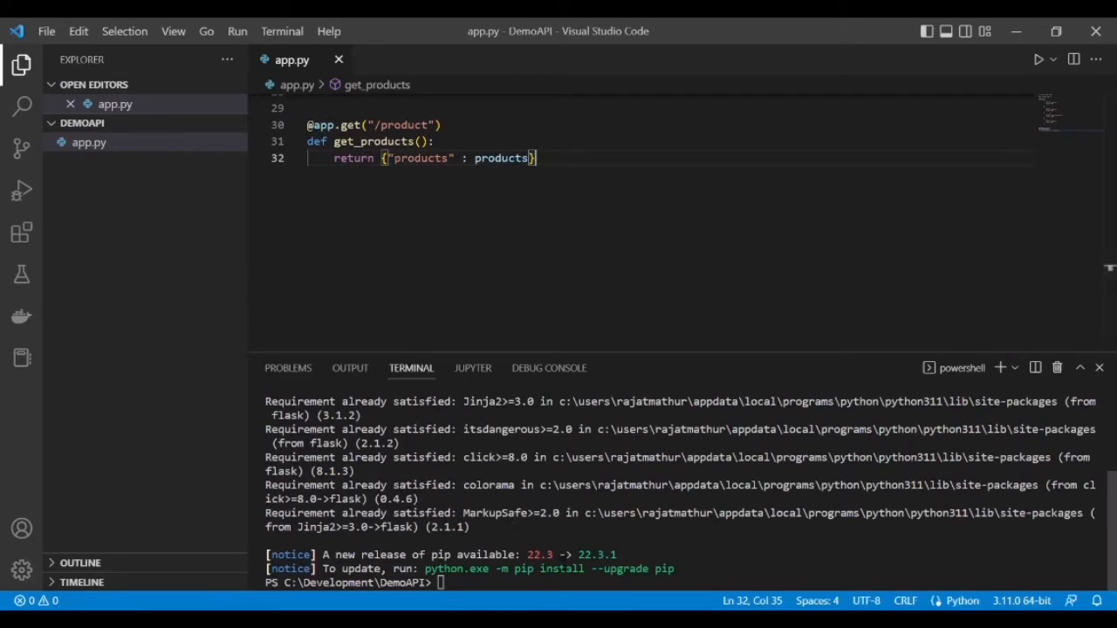
pyautogui.moveTo(628, 393)
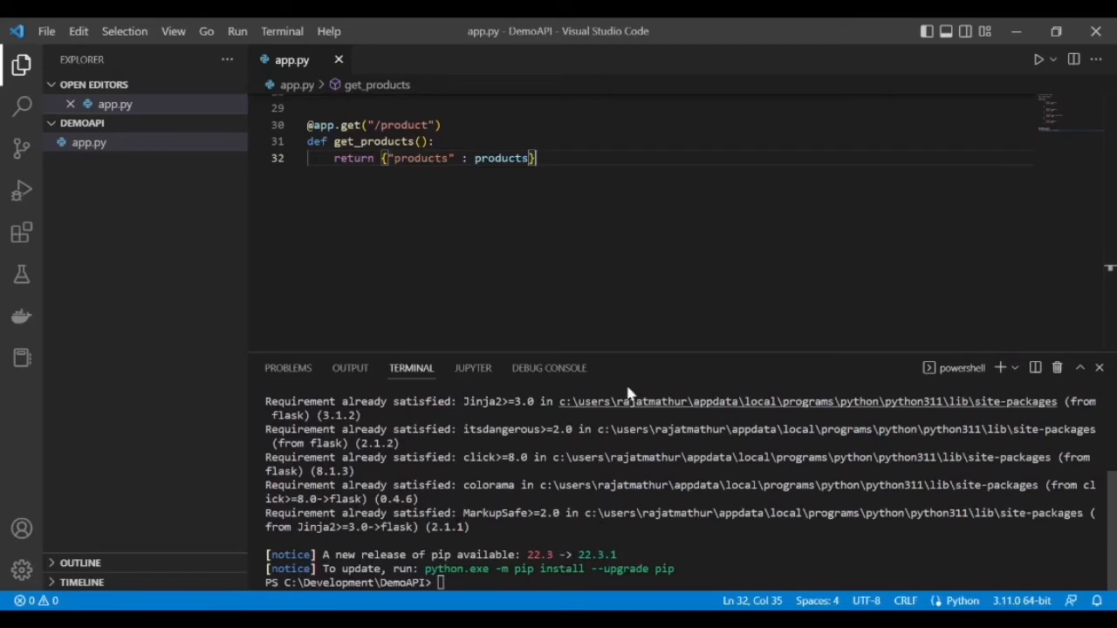
pyautogui.moveTo(542, 239)
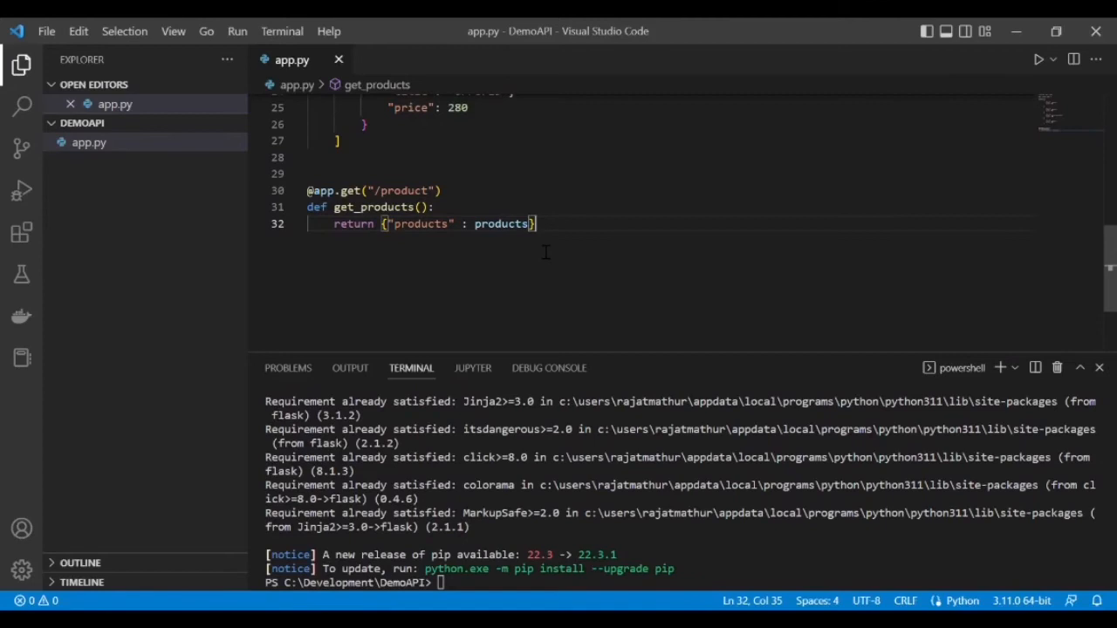
pyautogui.moveTo(746, 284)
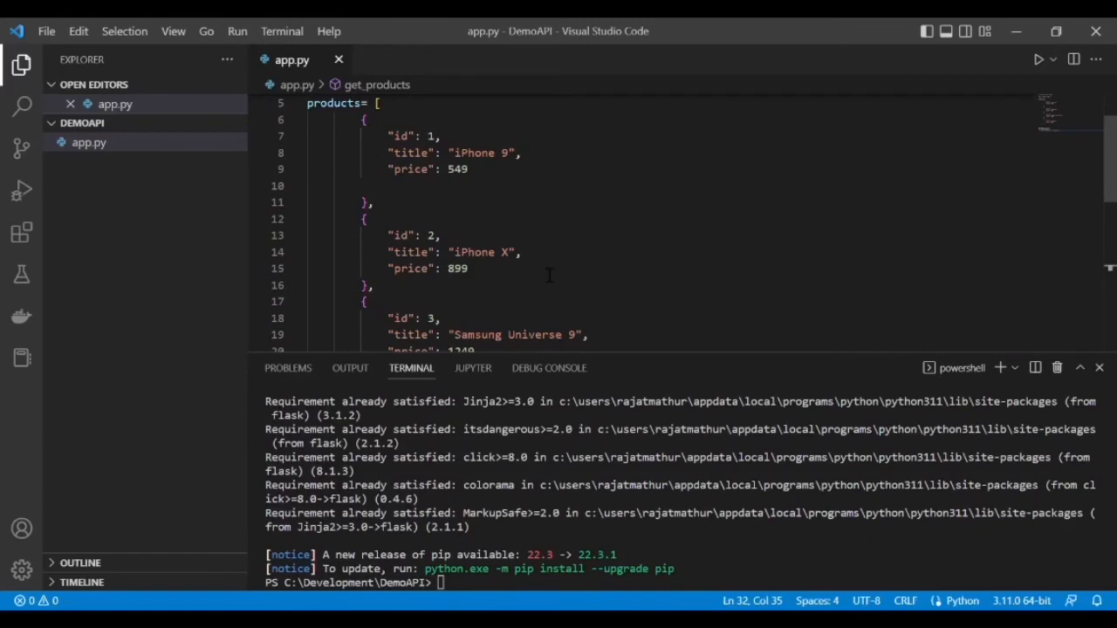
pyautogui.scroll(-3)
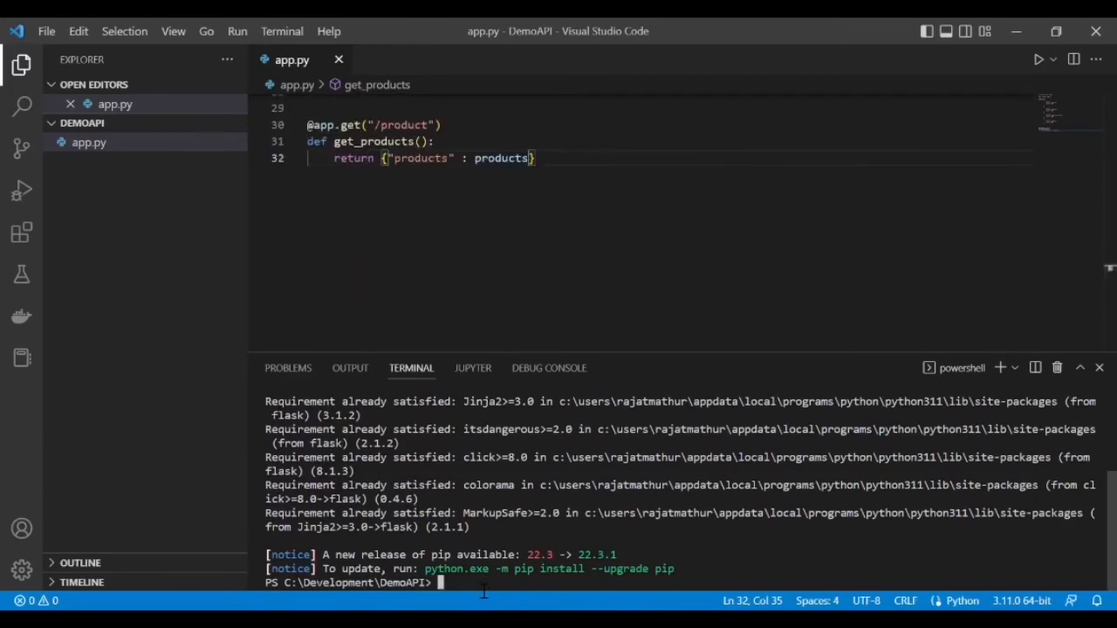
# Step: Run 'flask run' in the terminal to launch the development server at 127.0.0.1:5000
pyautogui.write('flask')
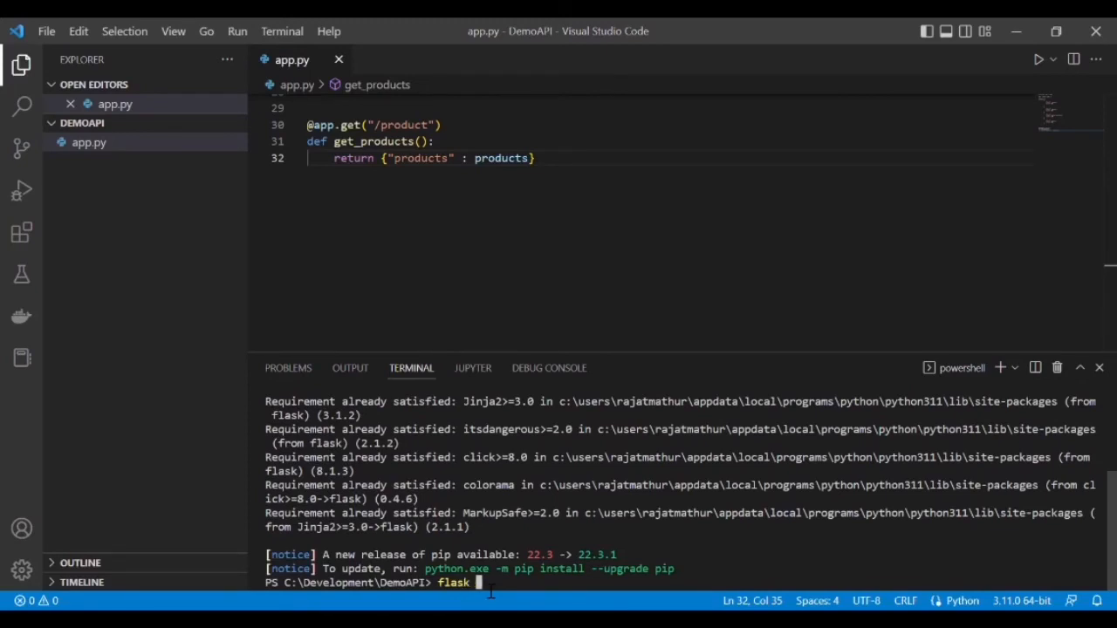
pyautogui.write('run')
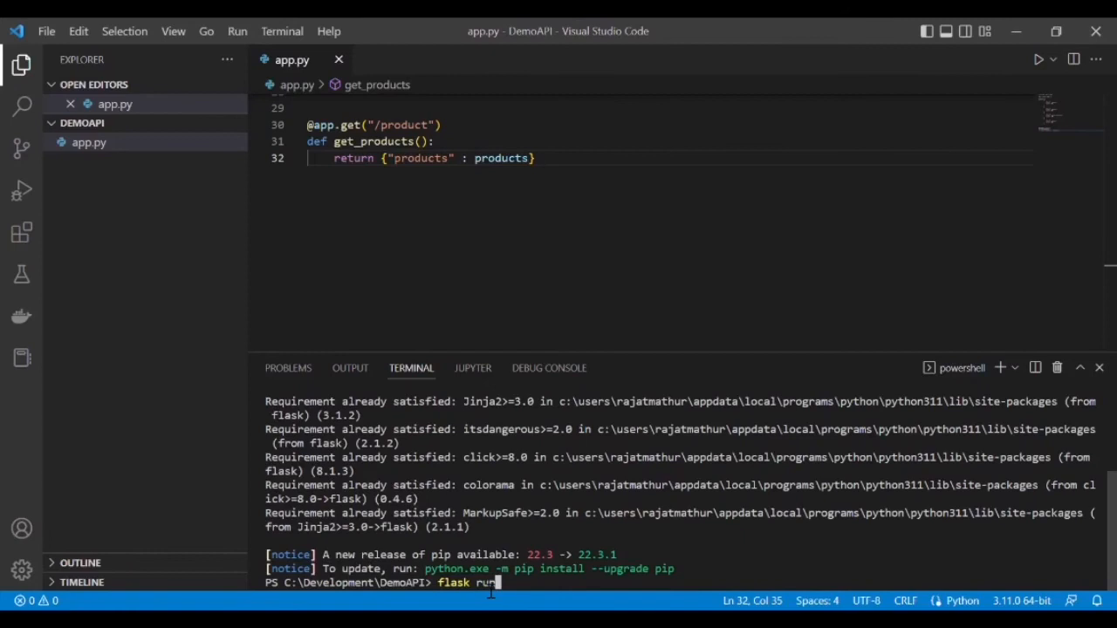
pyautogui.press('Enter')
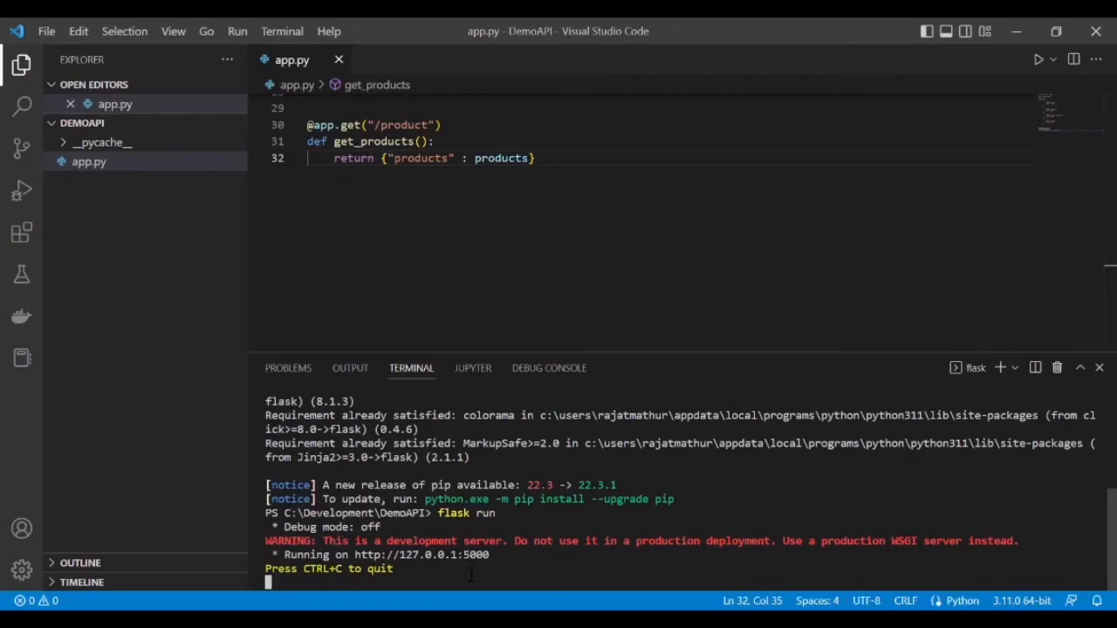
pyautogui.moveTo(422, 555)
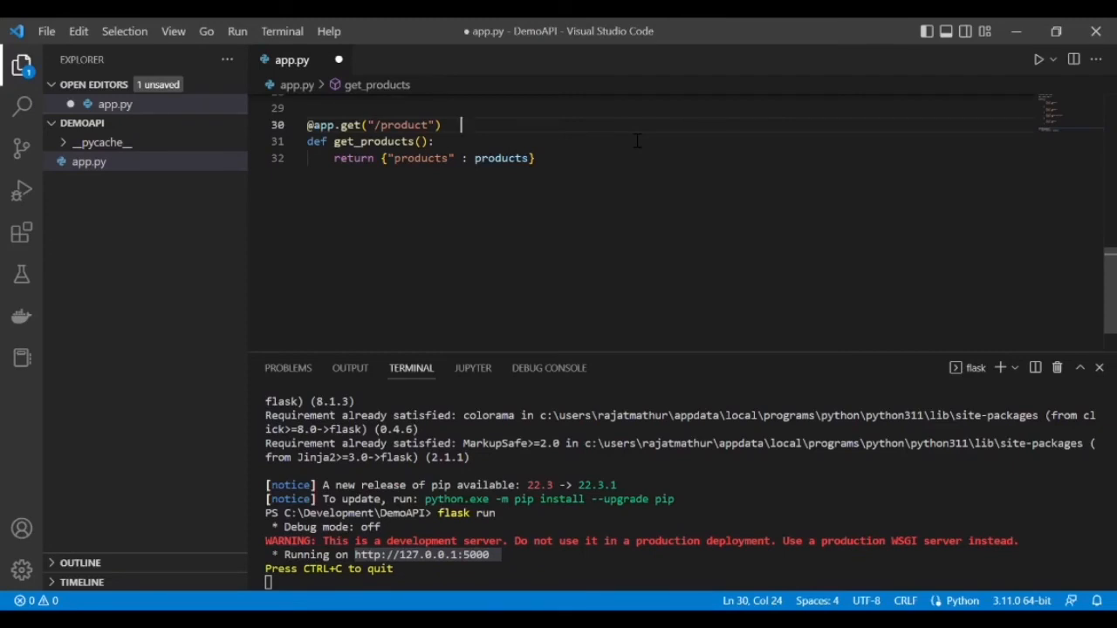
pyautogui.write('#http://127.0.0.1:5000')
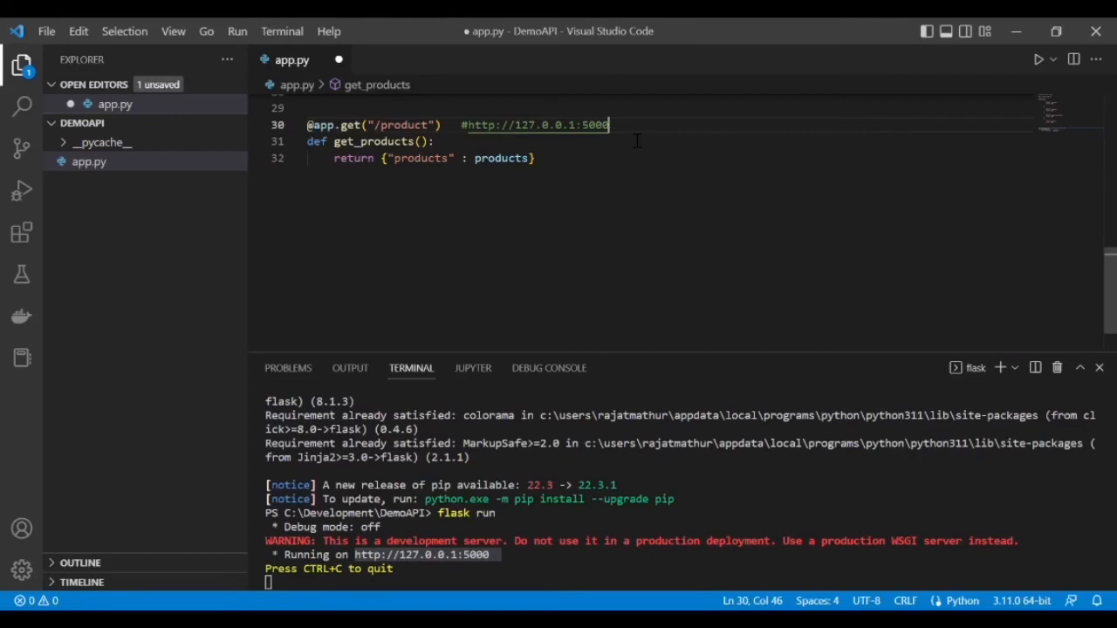
pyautogui.write('/')
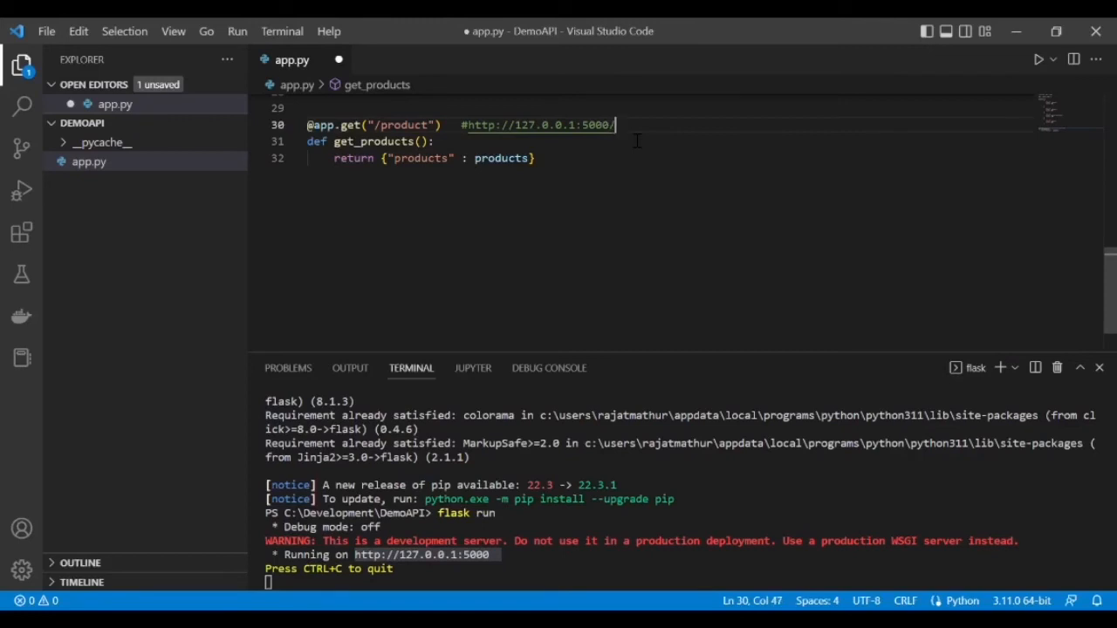
pyautogui.write('product')
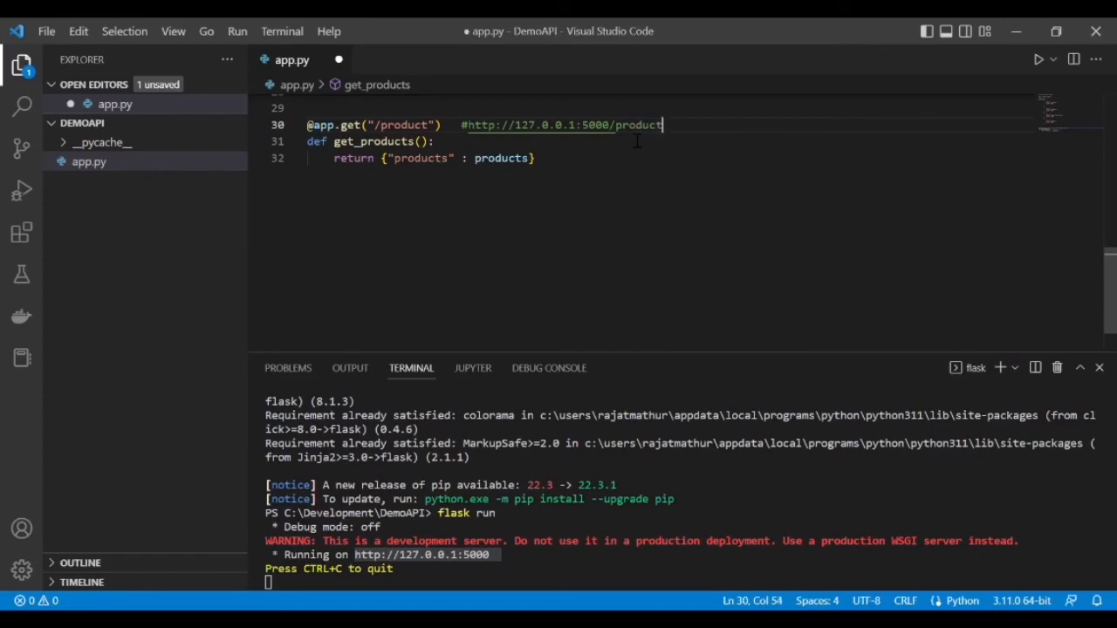
pyautogui.moveTo(829, 209)
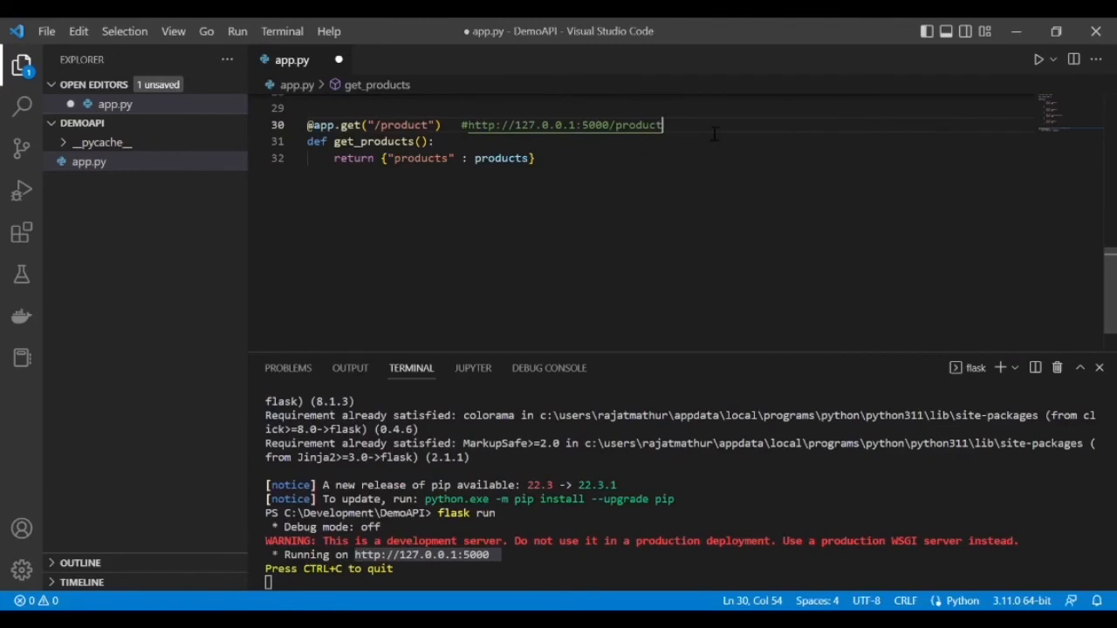
pyautogui.moveTo(557, 267)
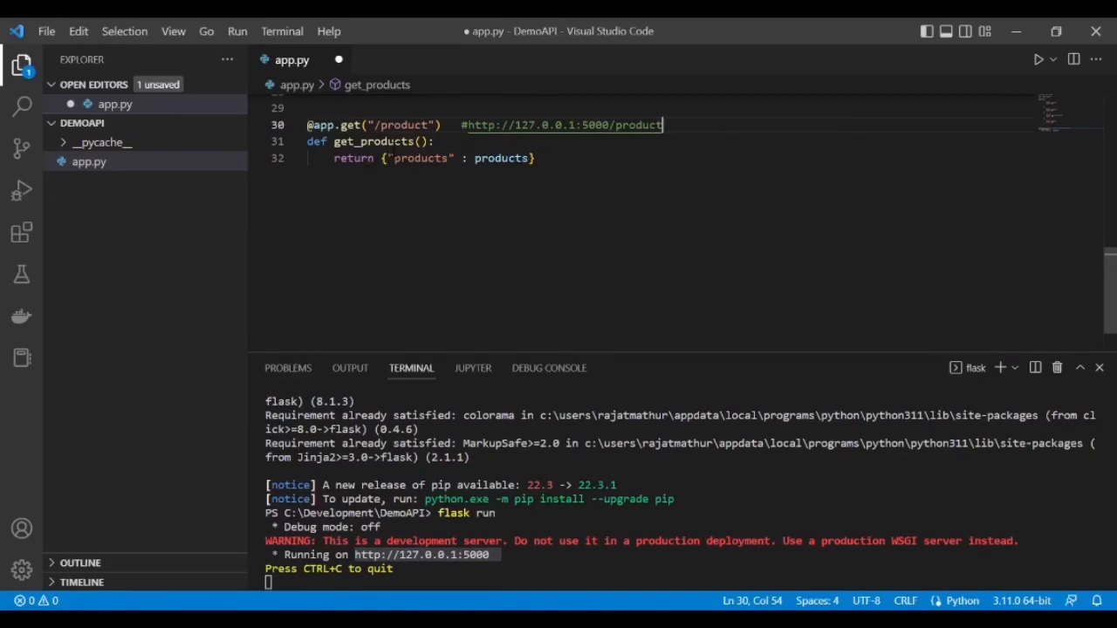
pyautogui.doubleClick(373, 141)
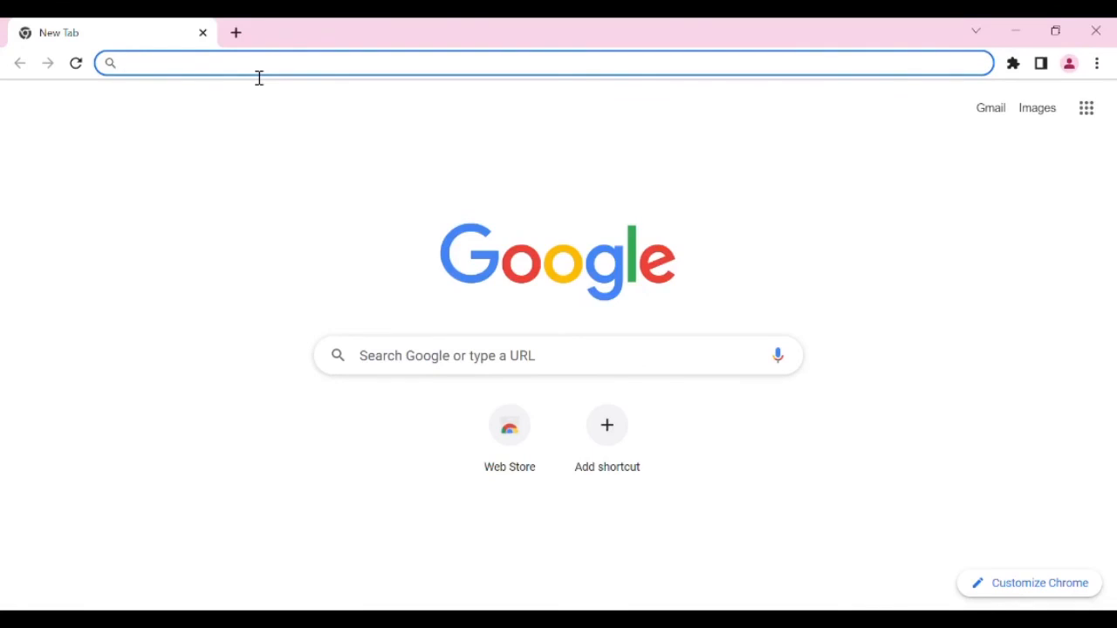
pyautogui.write('http://127.0.0.1:5000/')
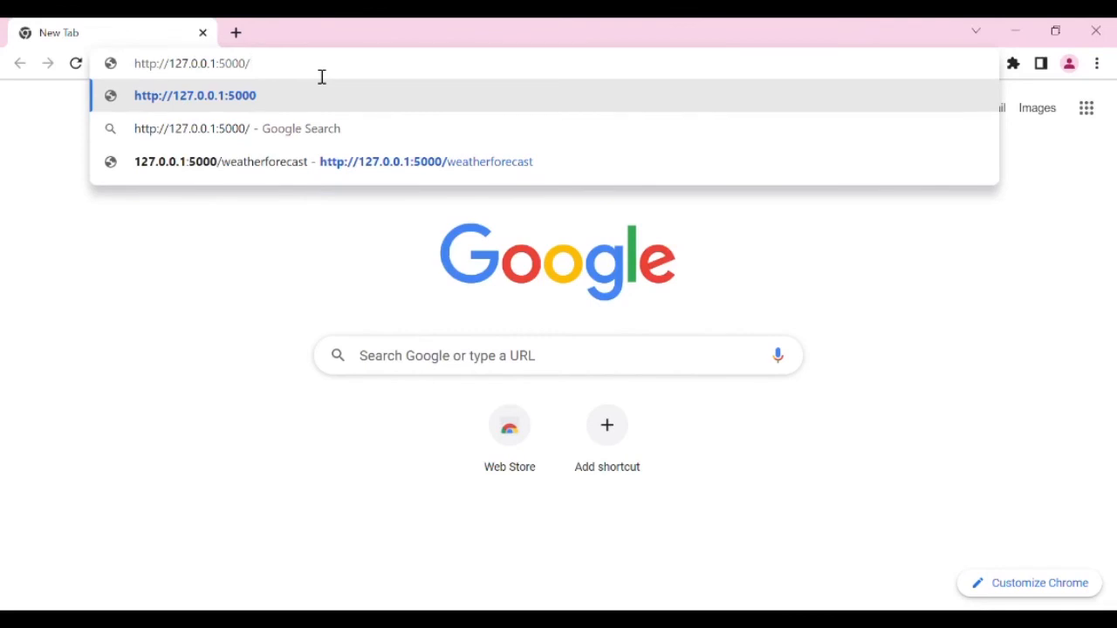
pyautogui.write('p')
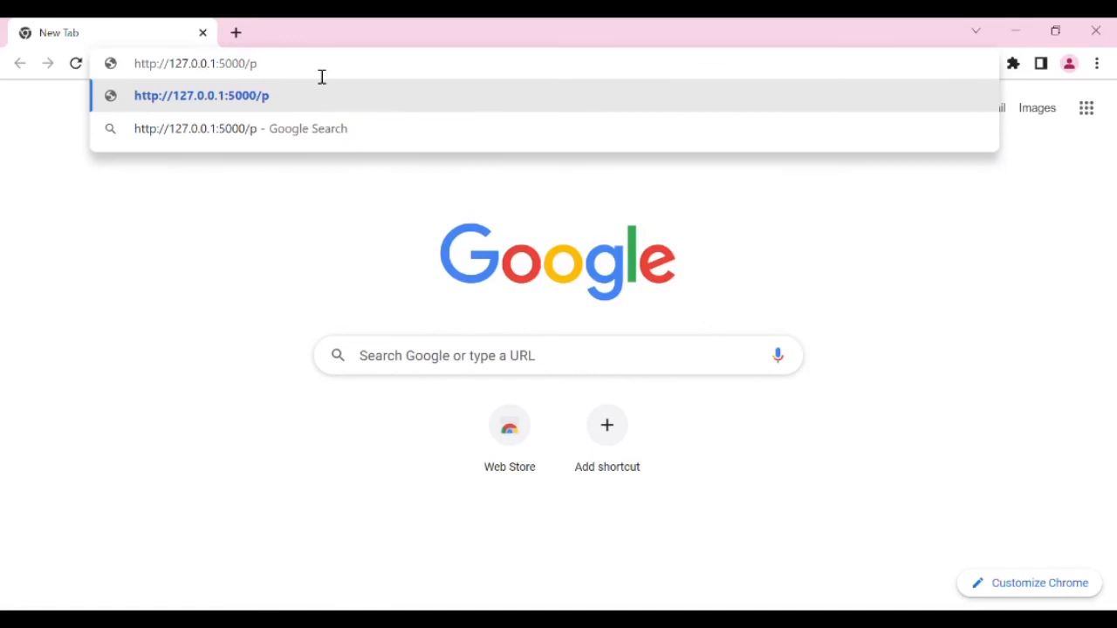
pyautogui.write('ro')
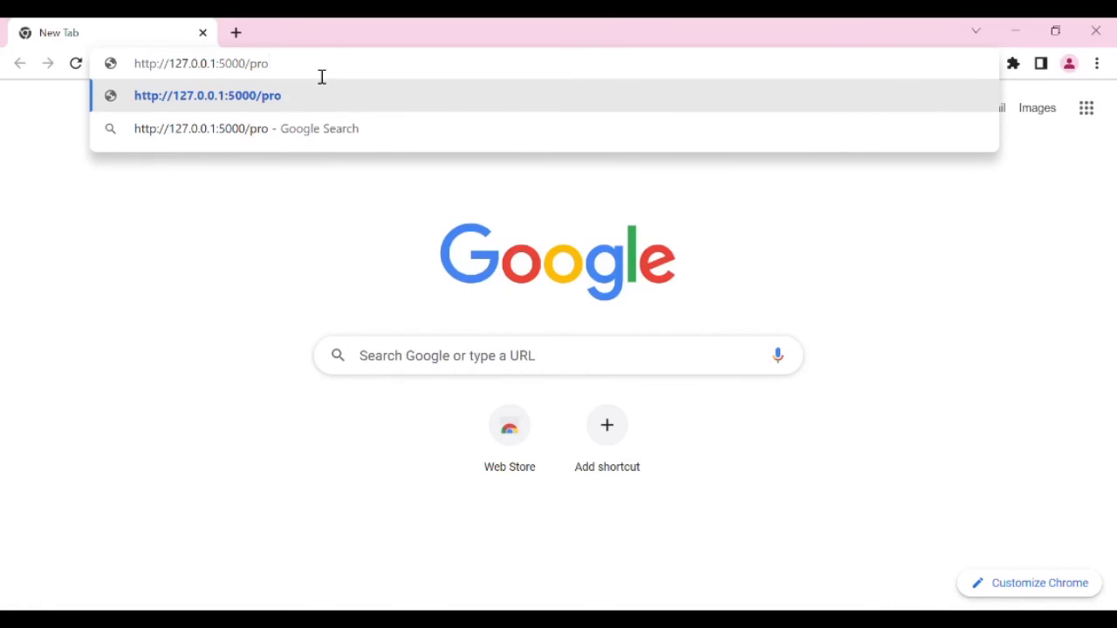
pyautogui.write('dc')
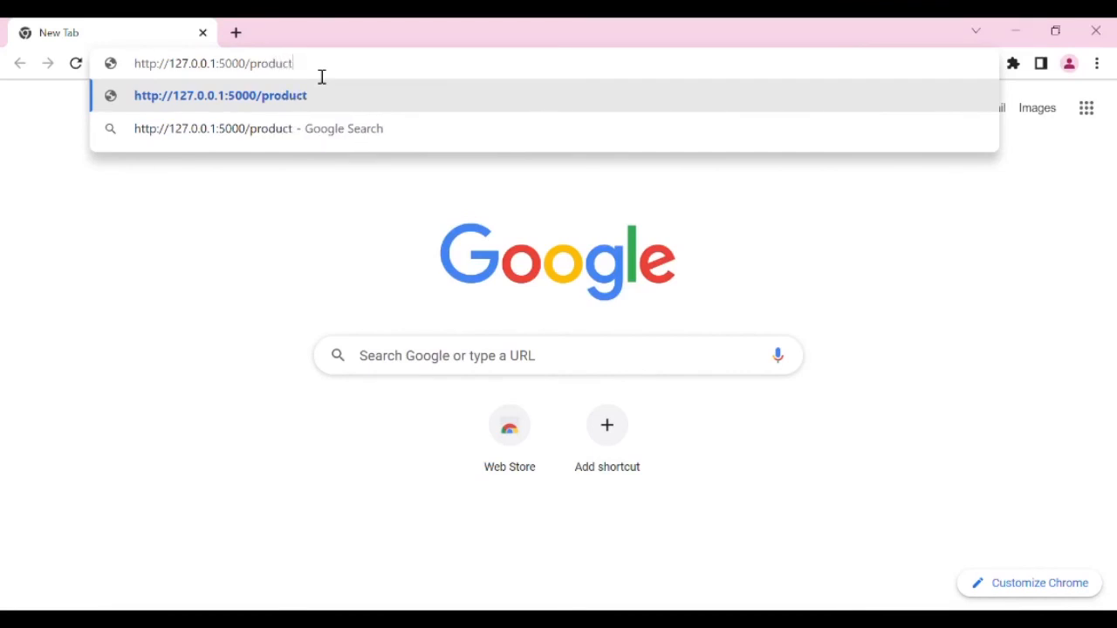
pyautogui.press('Enter')
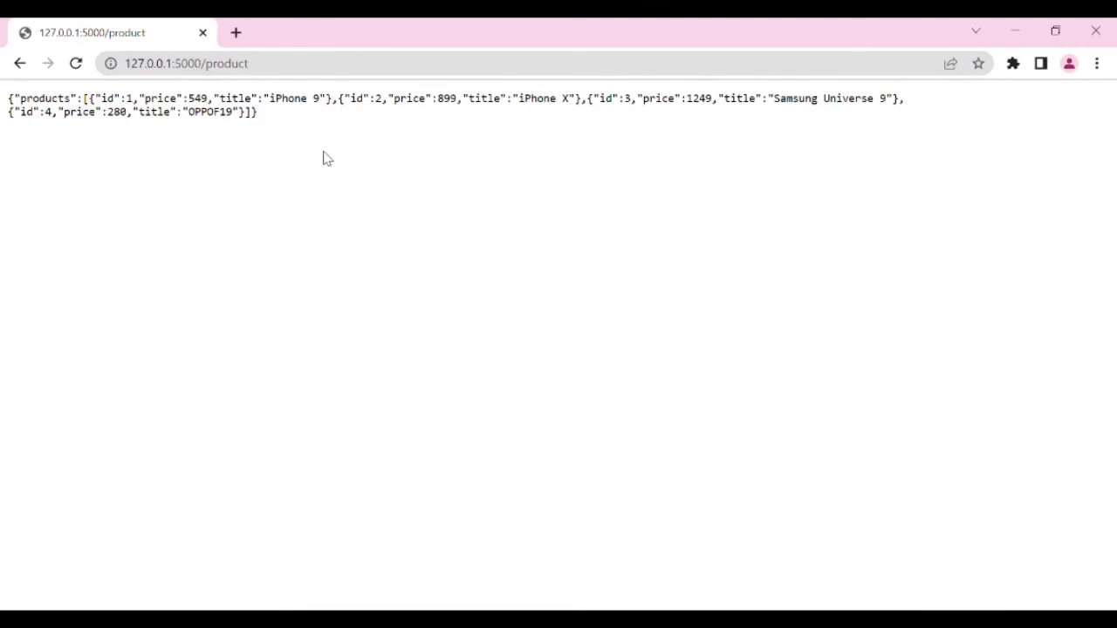
pyautogui.moveTo(340, 132)
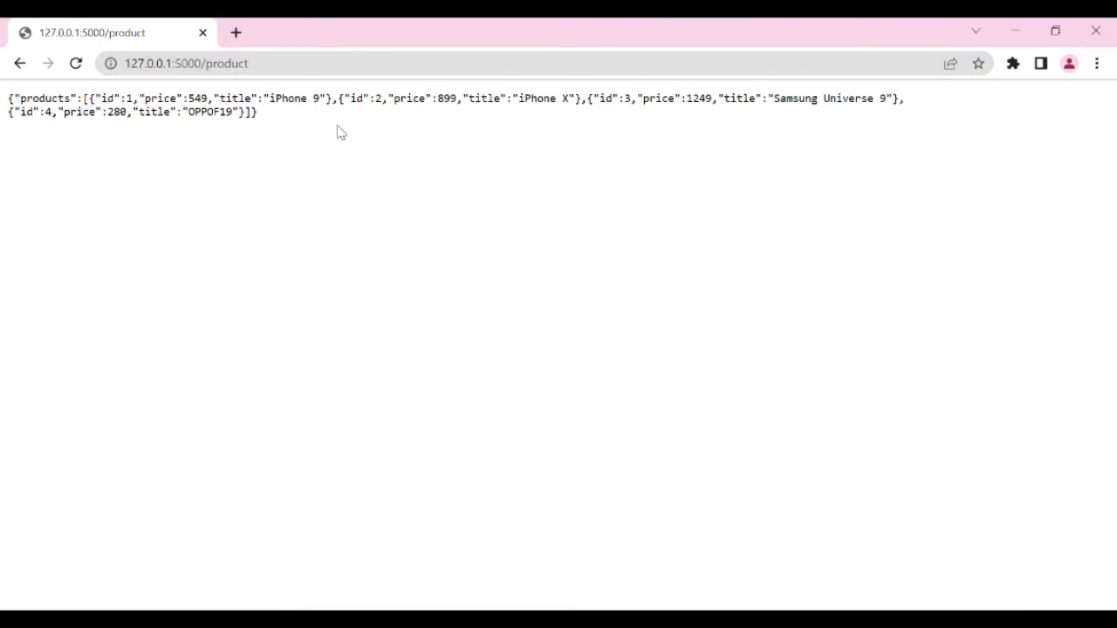
pyautogui.moveTo(1020, 180)
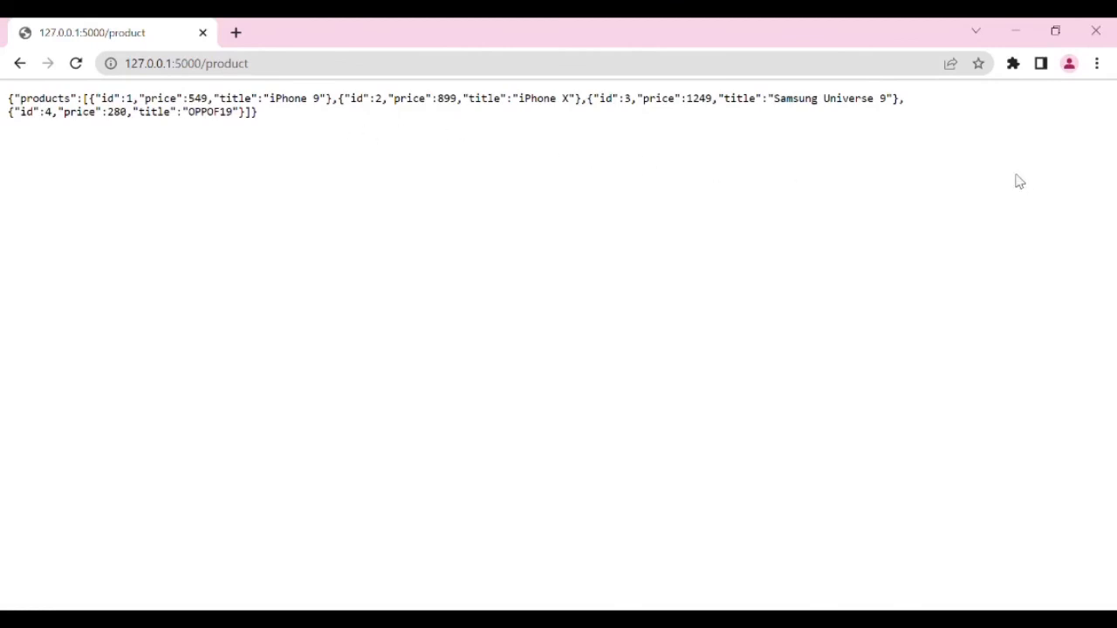
pyautogui.moveTo(393, 151)
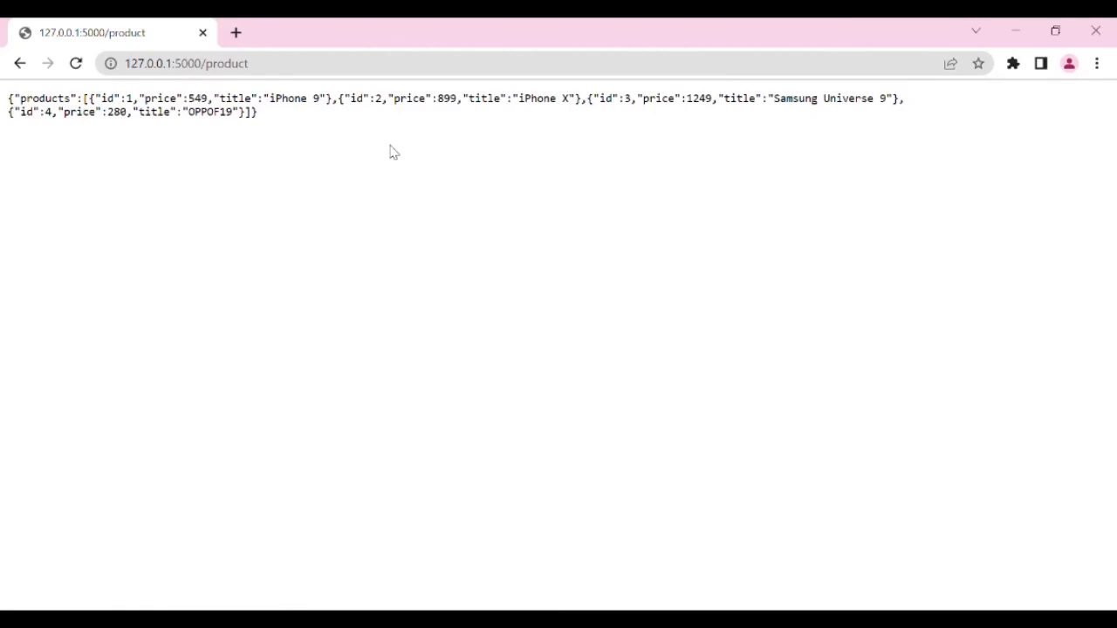
pyautogui.moveTo(831, 238)
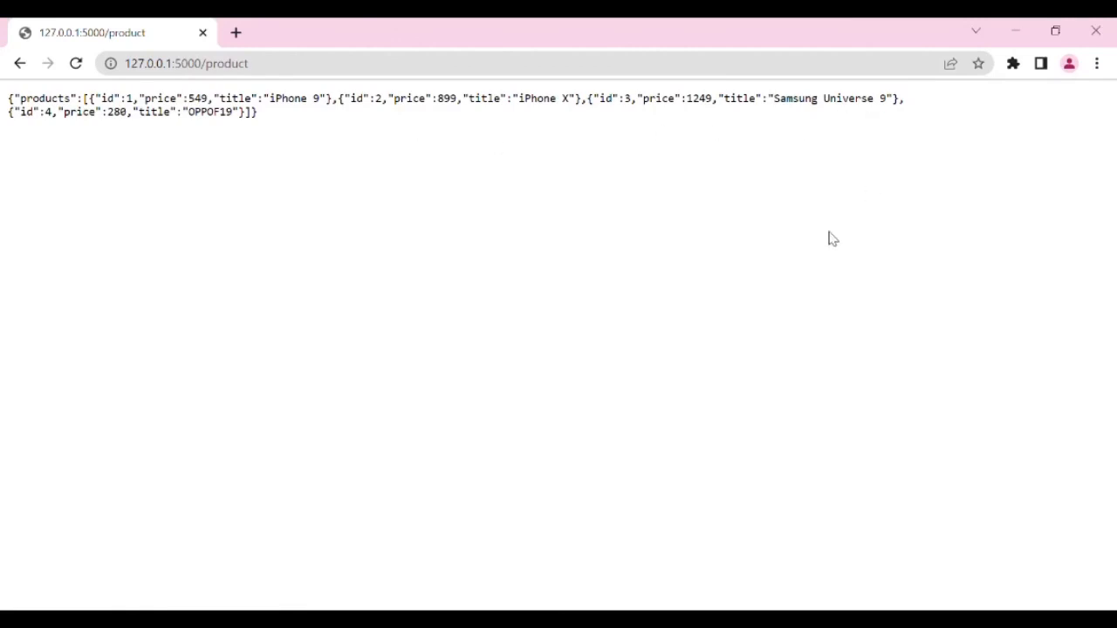